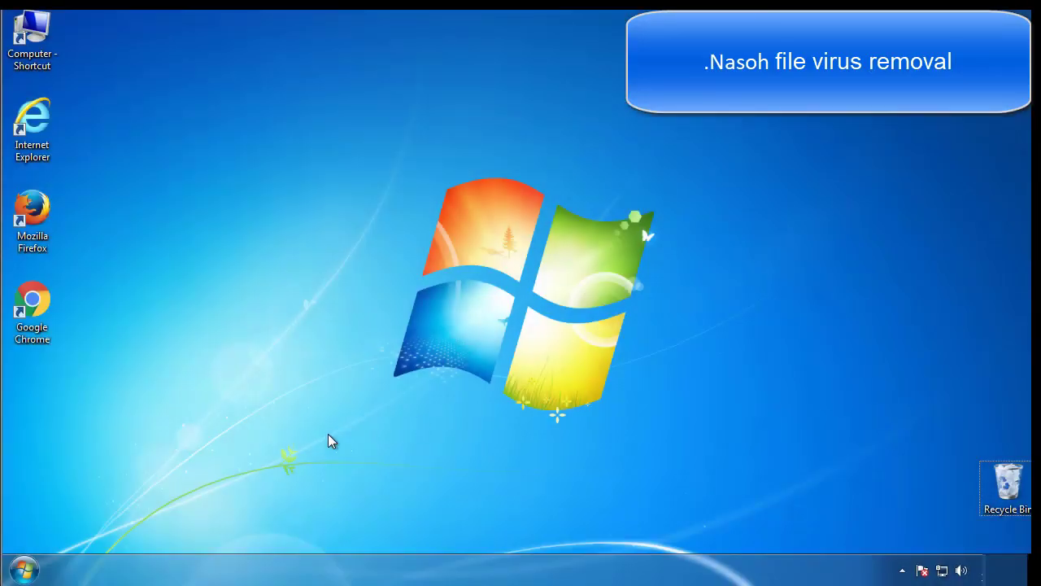
- Launch msconfig, enable Safe boot (Minimal) on the Boot tab, apply it and restart
{"action": "left_click", "coordinate": [23, 564]}
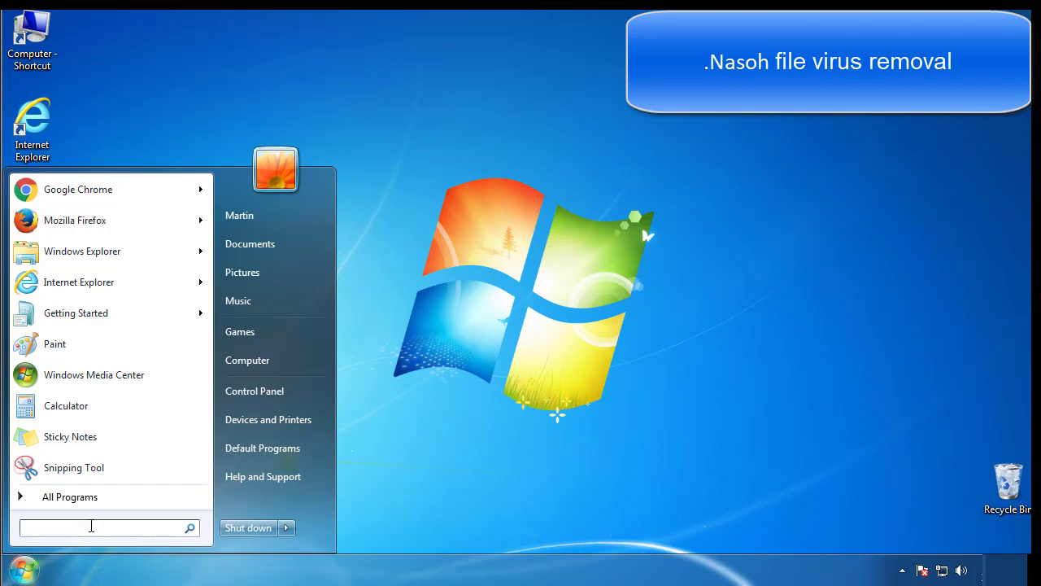
{"action": "type", "text": "mscon"}
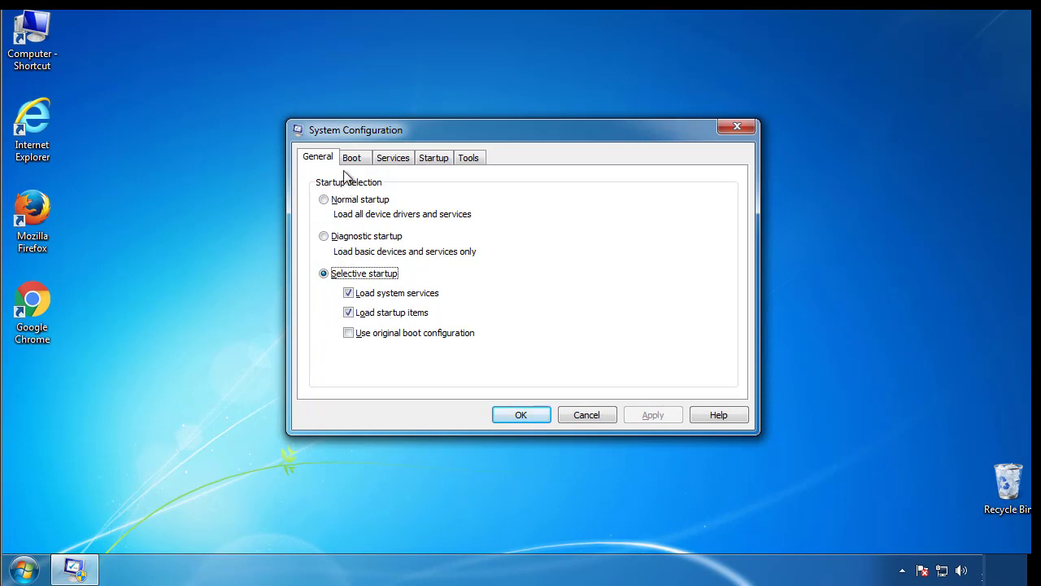
{"action": "left_click", "coordinate": [353, 157]}
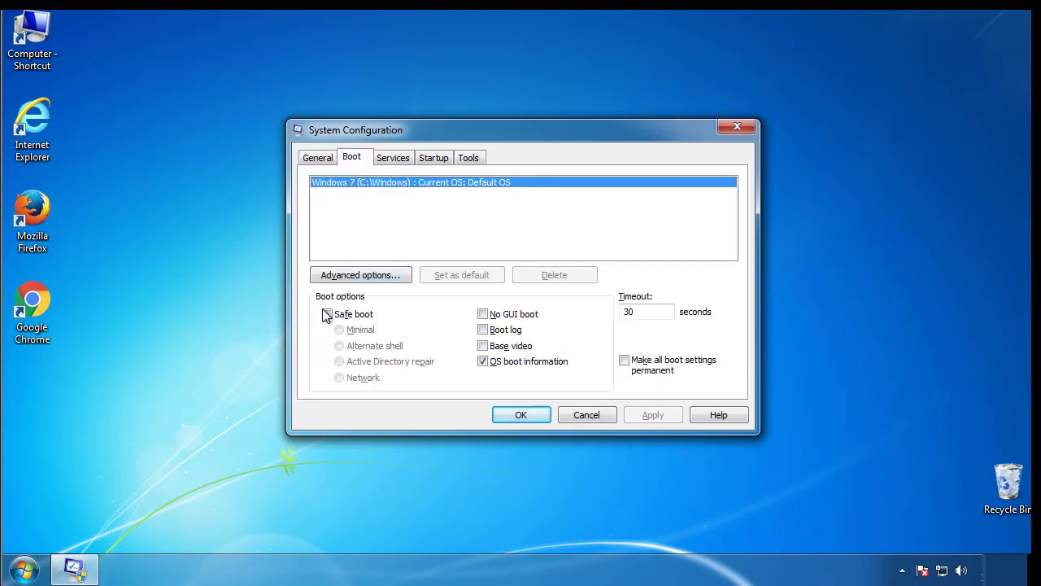
{"action": "left_click", "coordinate": [326, 314]}
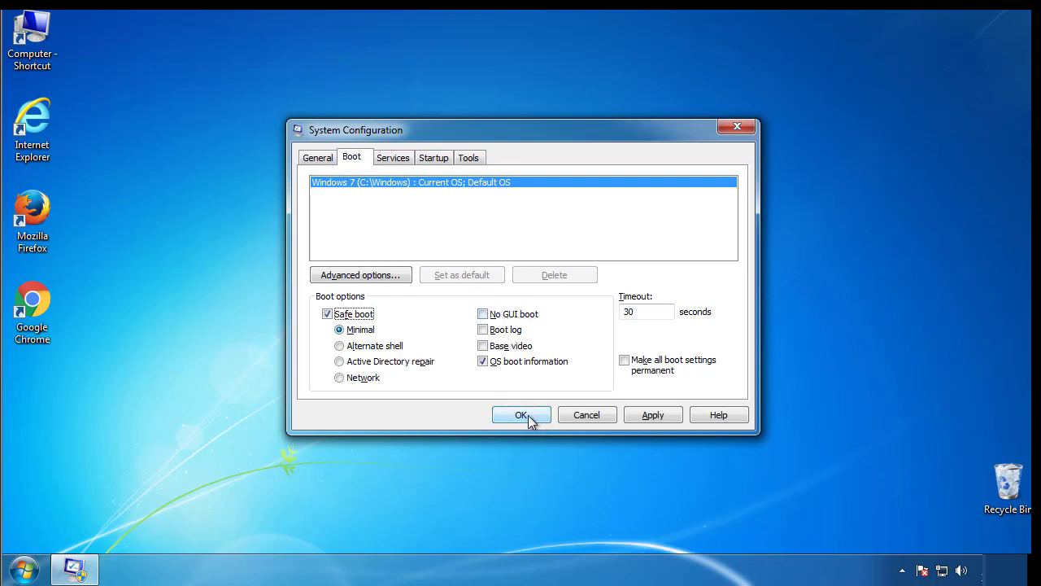
{"action": "left_click", "coordinate": [521, 414]}
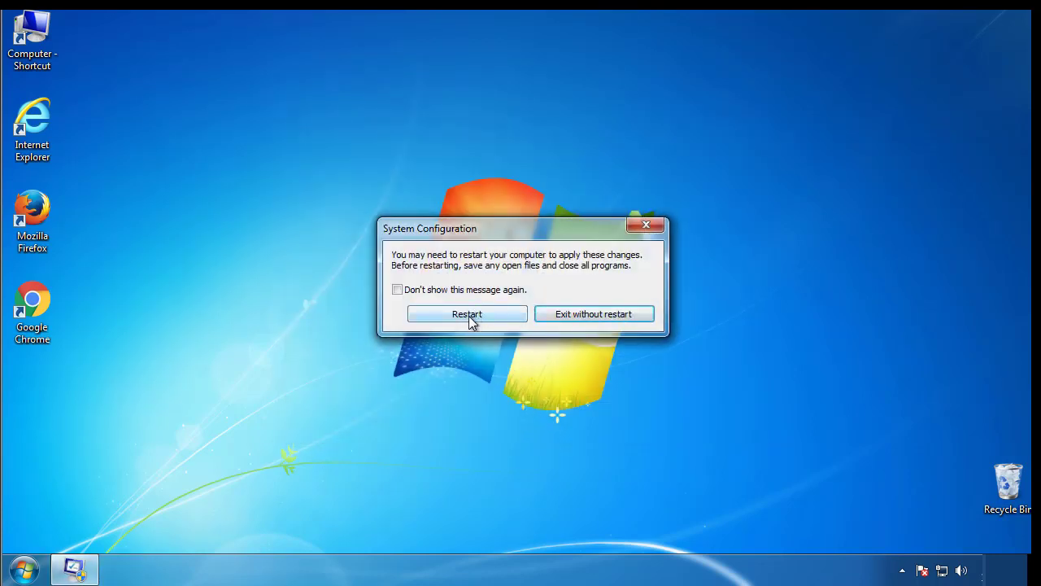
{"action": "left_click", "coordinate": [467, 313]}
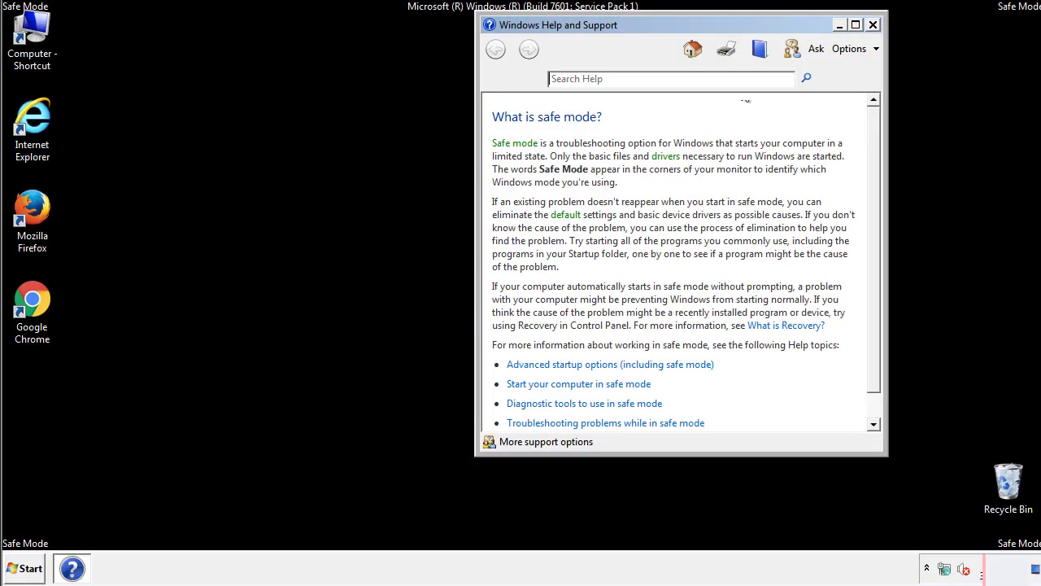
- Close the Safe Mode help, check Folder Options' View tab in Control Panel, then browse to C:\Windows
{"action": "left_click", "coordinate": [872, 25]}
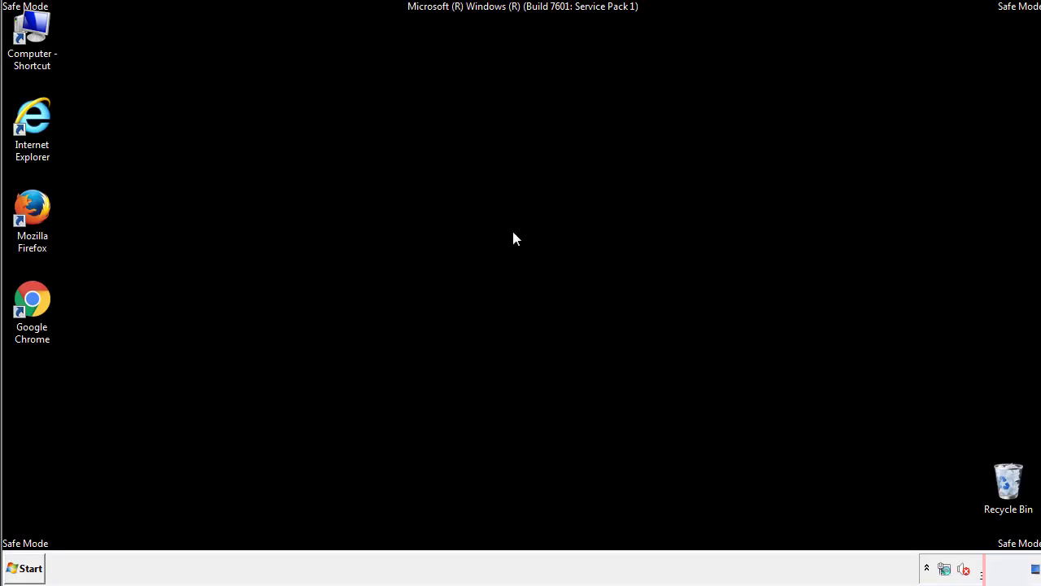
{"action": "left_click", "coordinate": [25, 567]}
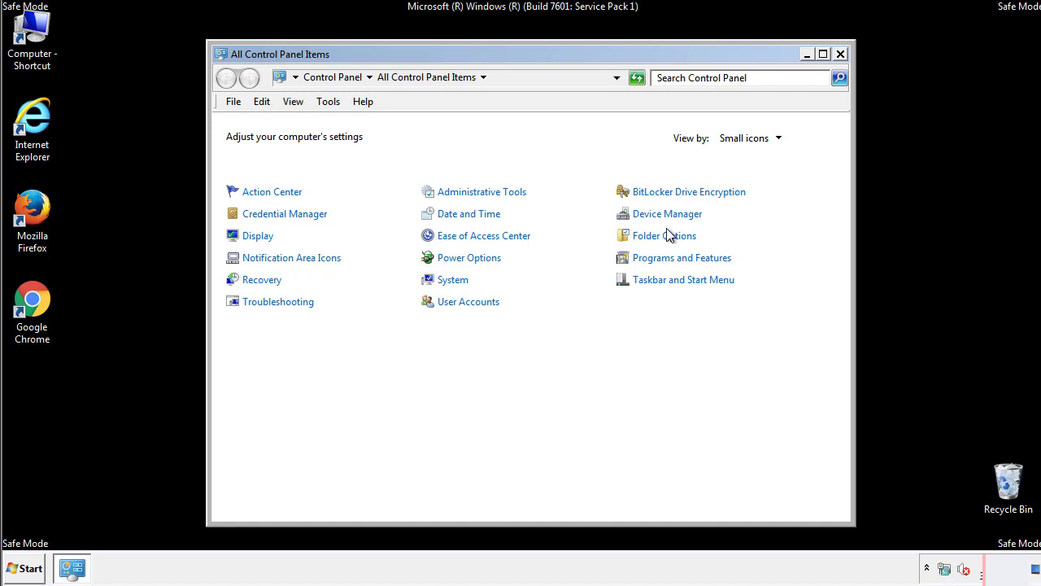
{"action": "left_click", "coordinate": [663, 235]}
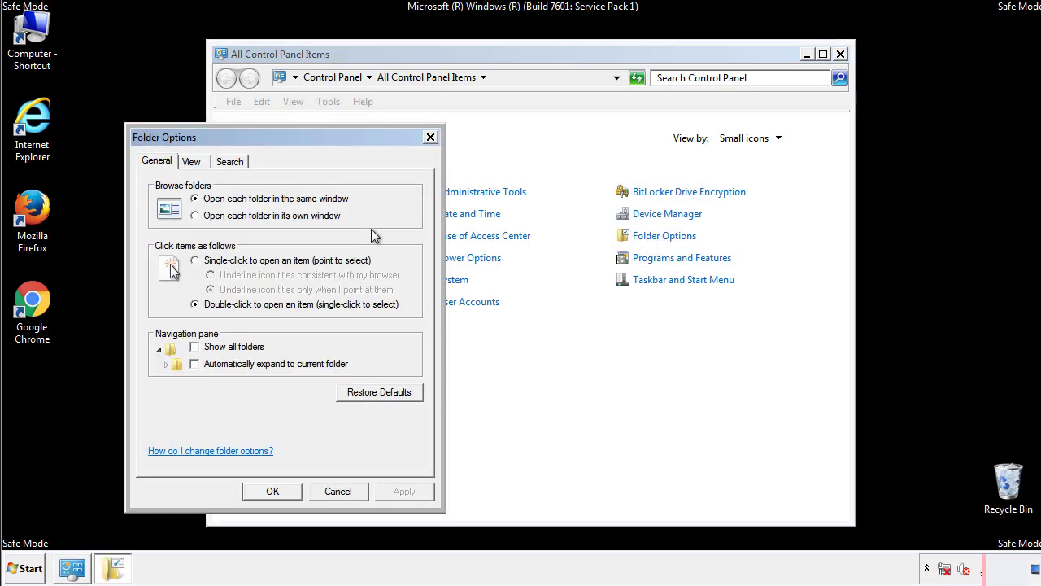
{"action": "left_click", "coordinate": [190, 161]}
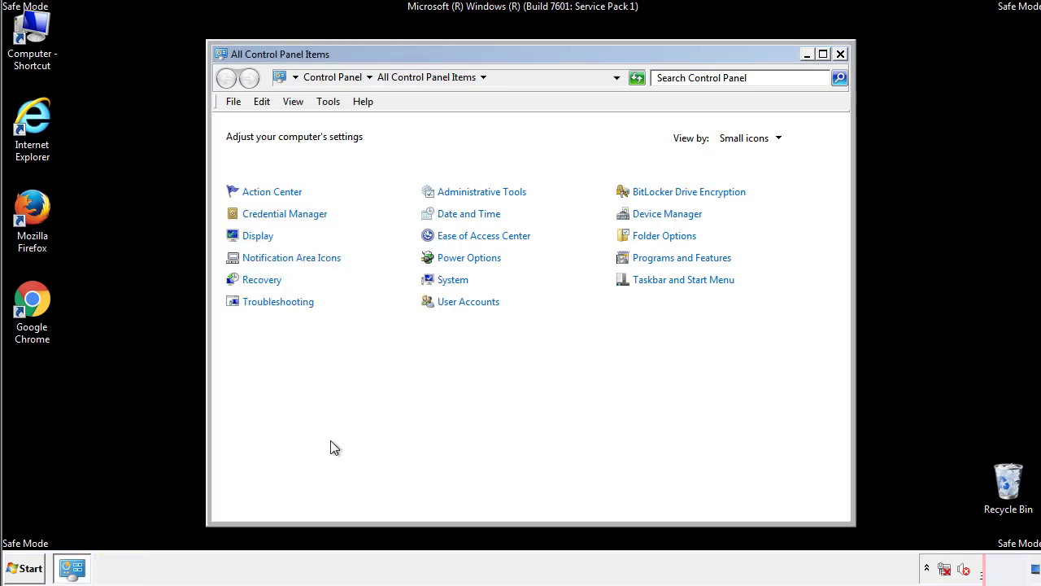
{"action": "left_click", "coordinate": [842, 52]}
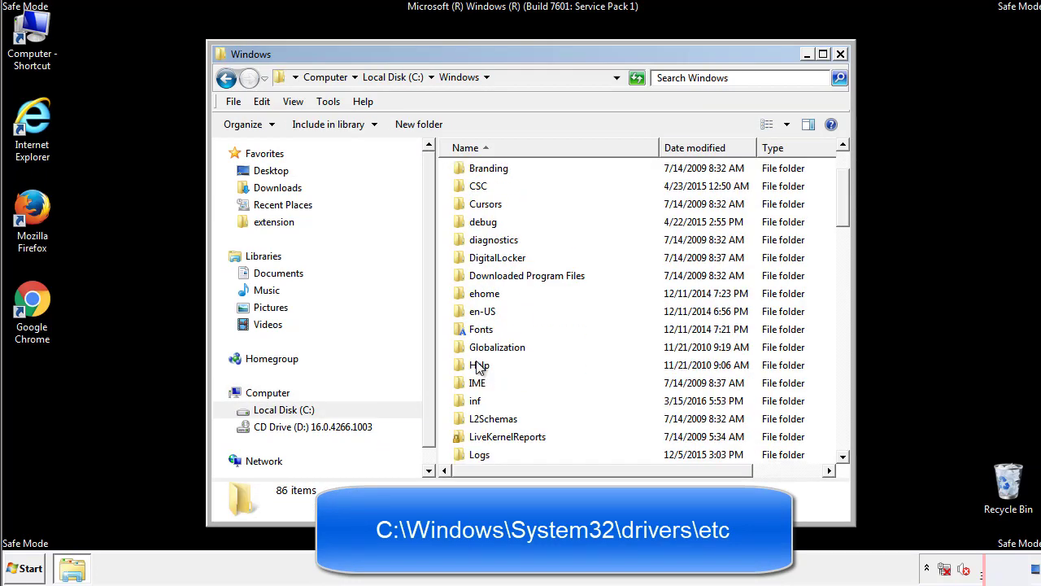
- Navigate into C:\Windows\System32\drivers\etc
{"action": "scroll", "scroll_direction": "down", "scroll_amount": 3}
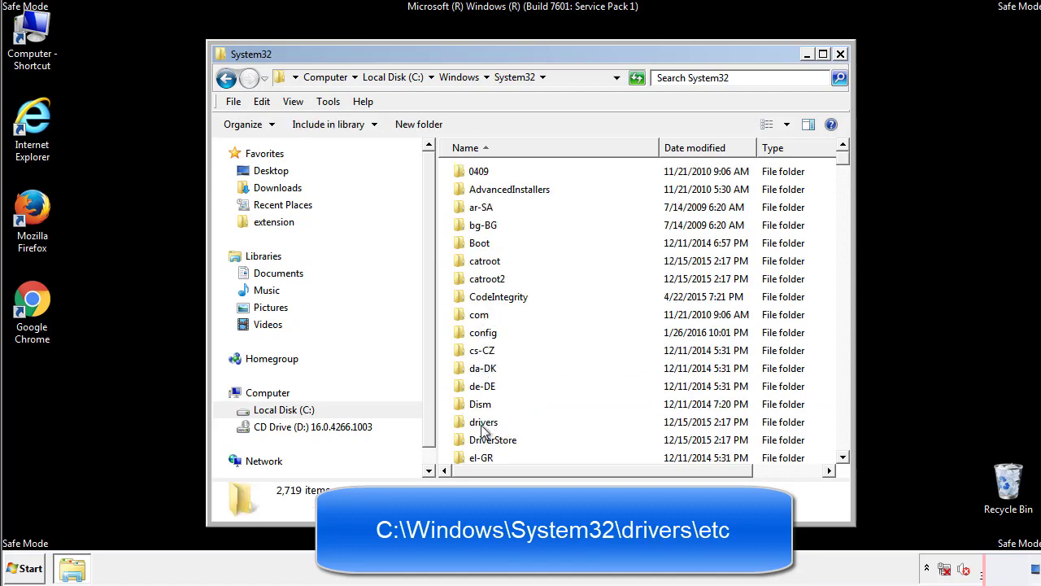
{"action": "double_click", "coordinate": [485, 421]}
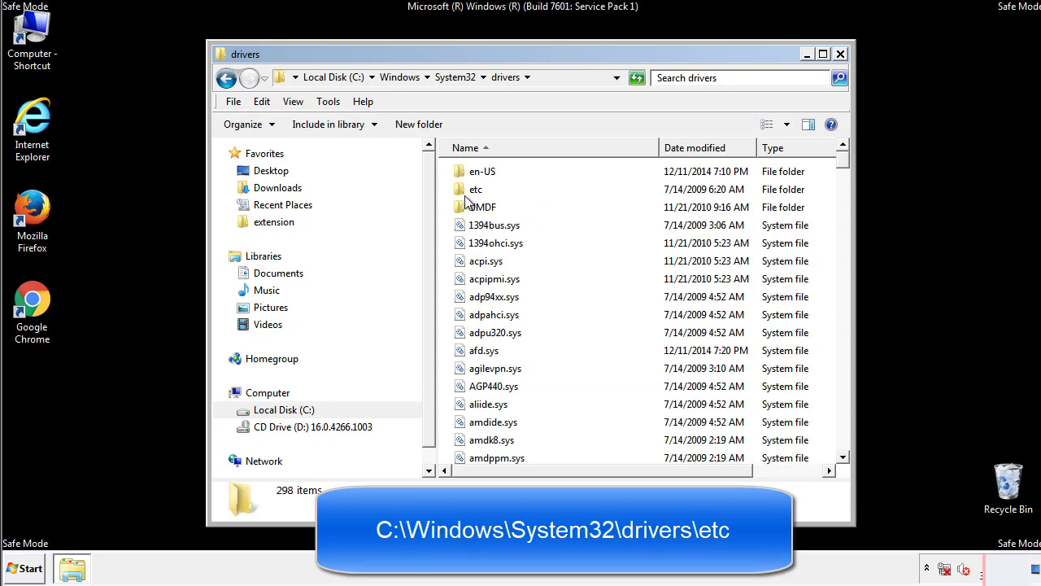
{"action": "double_click", "coordinate": [476, 188]}
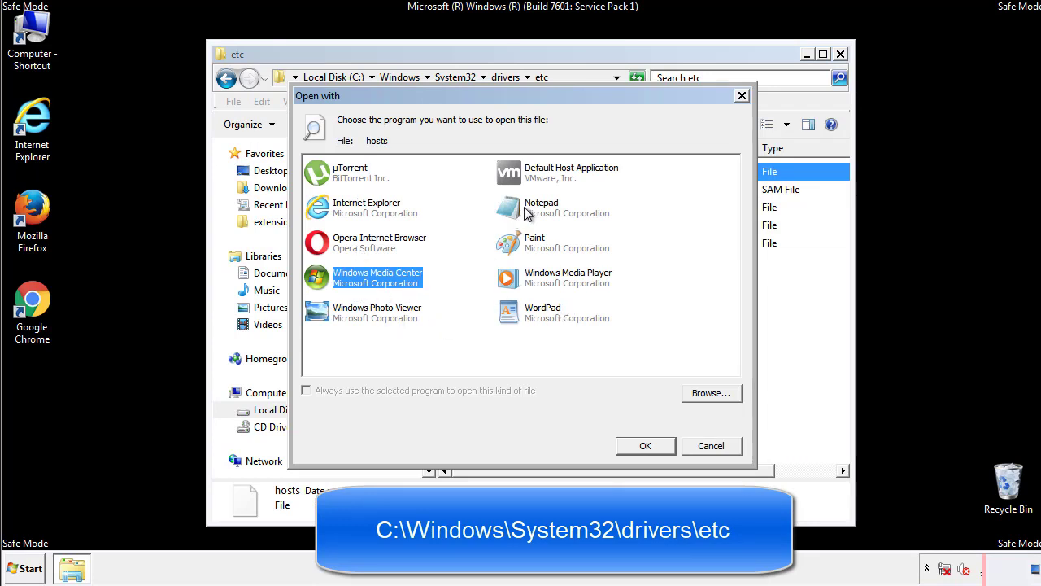
- Edit hosts in Notepad, delete its four suspicious bottom entries, then close Notepad and the etc folder
{"action": "left_click", "coordinate": [645, 446]}
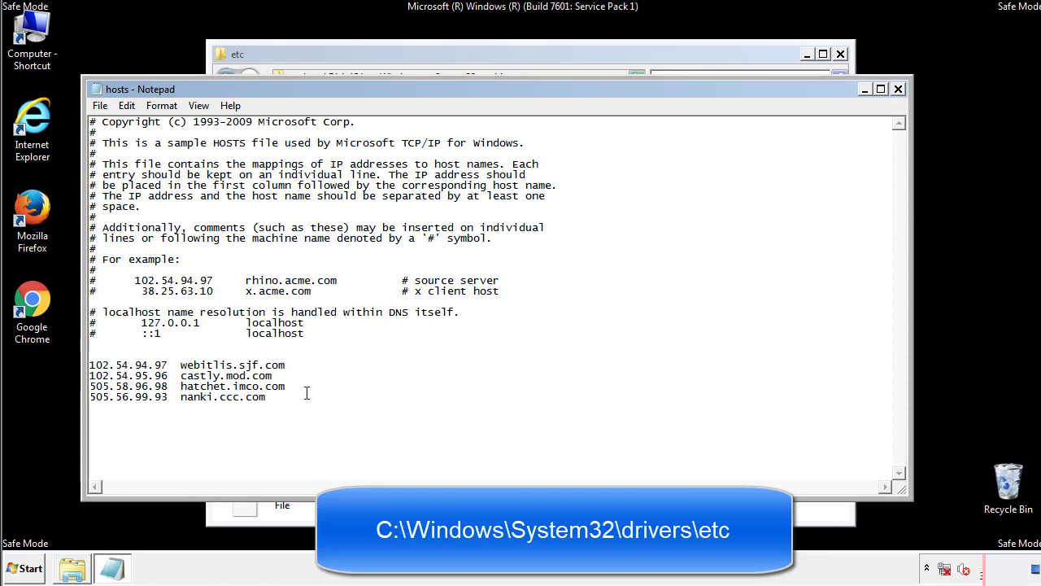
{"action": "left_click_drag", "start_coordinate": [92, 364], "coordinate": [284, 398]}
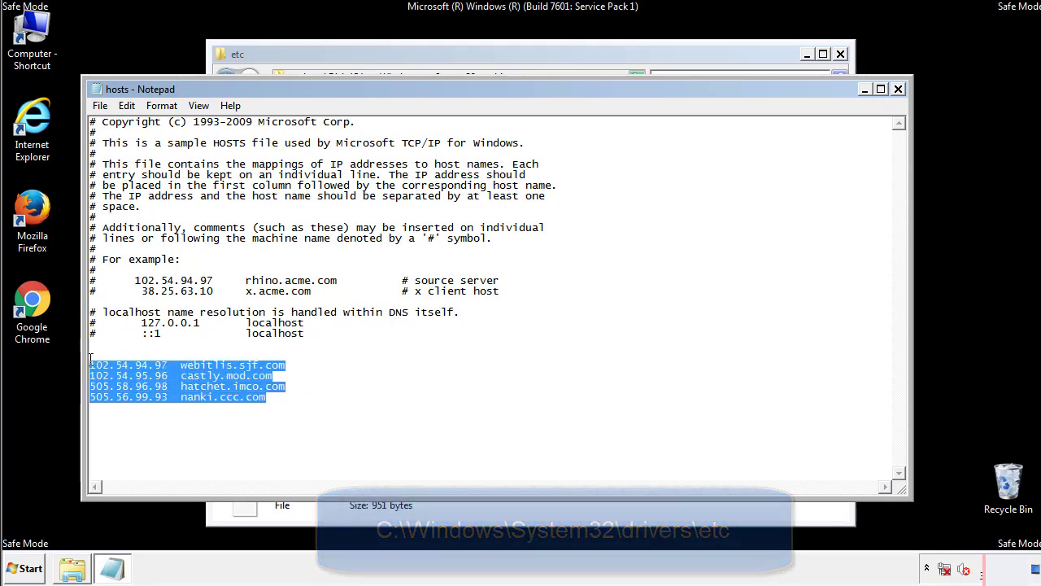
{"action": "key", "text": "Delete"}
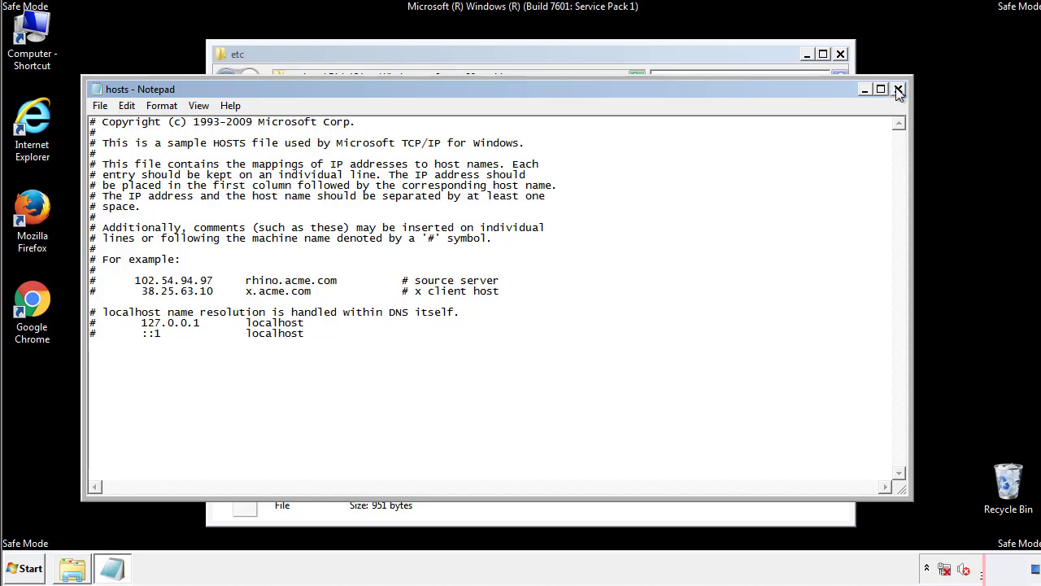
{"action": "left_click", "coordinate": [898, 88]}
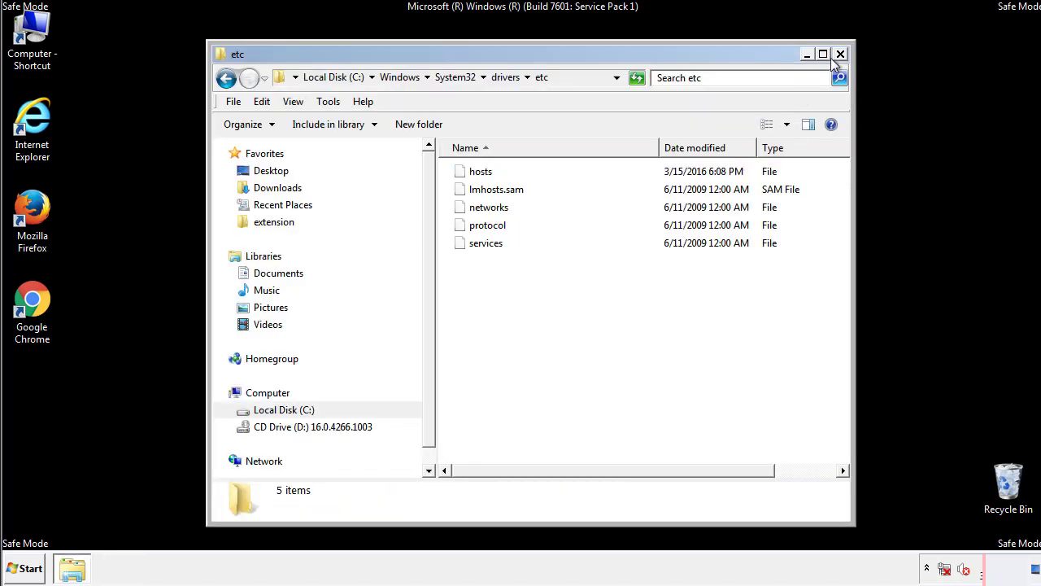
{"action": "left_click", "coordinate": [839, 53]}
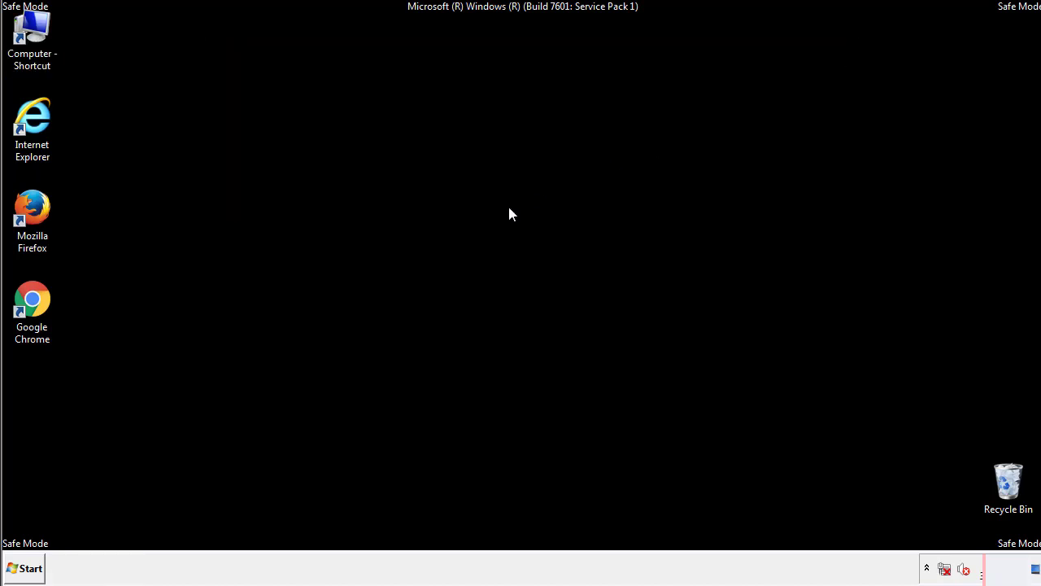
- Reach the Start Menu Startup folder and select the AdsInOne shortcut
{"action": "left_click", "coordinate": [25, 567]}
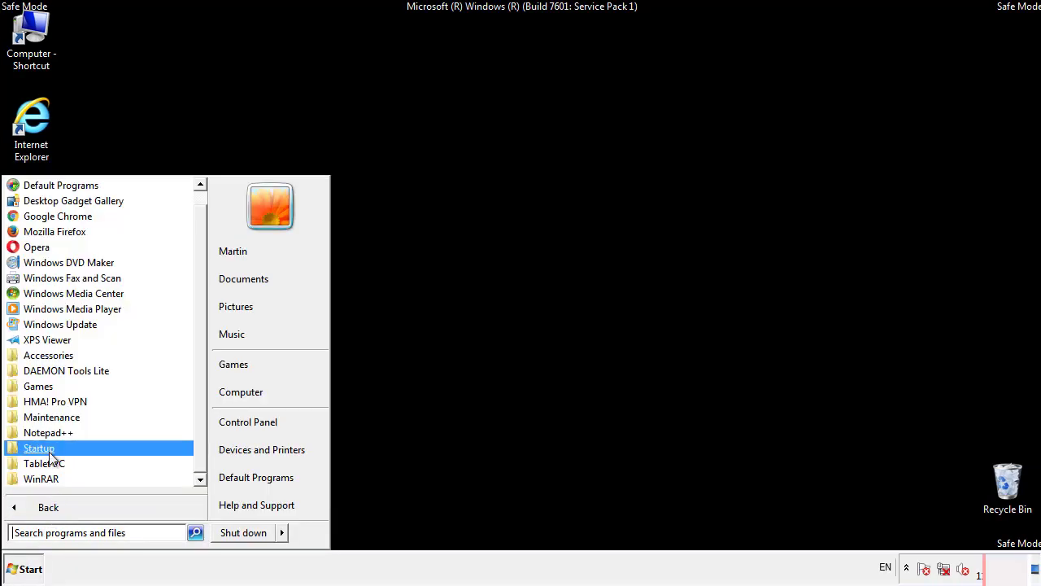
{"action": "right_click", "coordinate": [39, 448]}
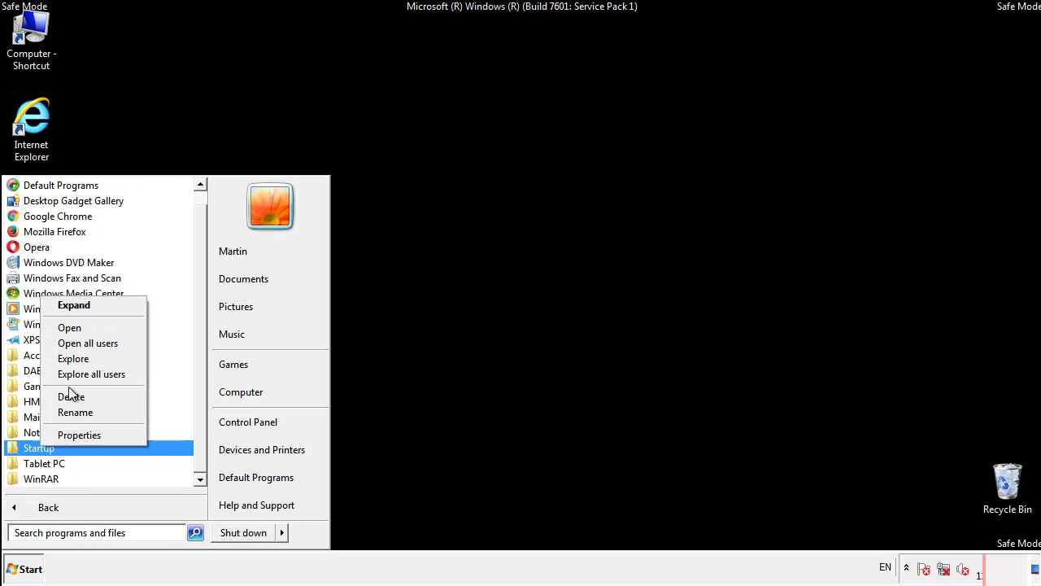
{"action": "left_click", "coordinate": [69, 327]}
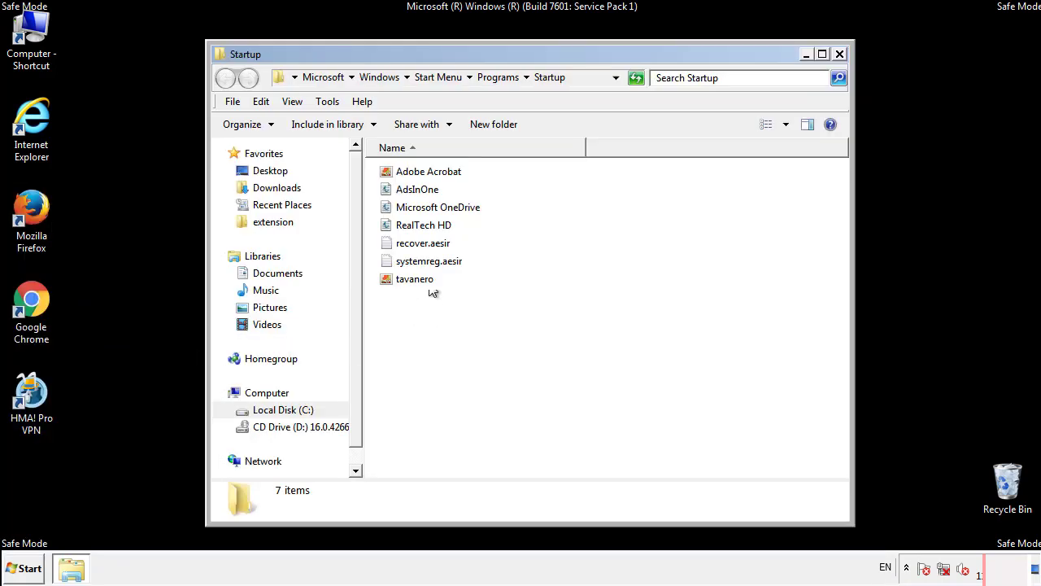
{"action": "left_click", "coordinate": [415, 188]}
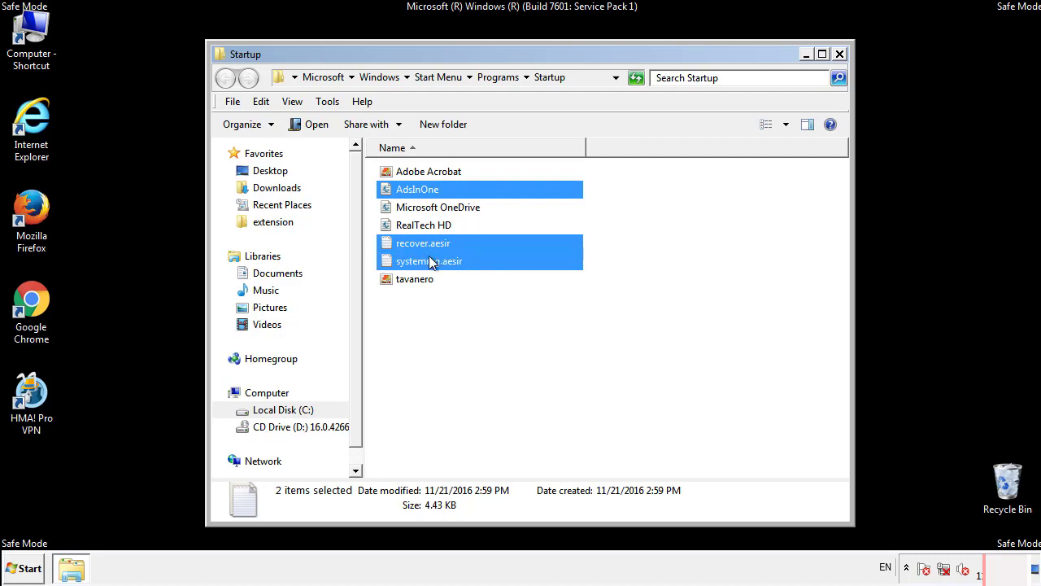
- Delete the four suspicious startup shortcuts to the Recycle Bin and close the Startup folder
{"action": "right_click", "coordinate": [414, 279]}
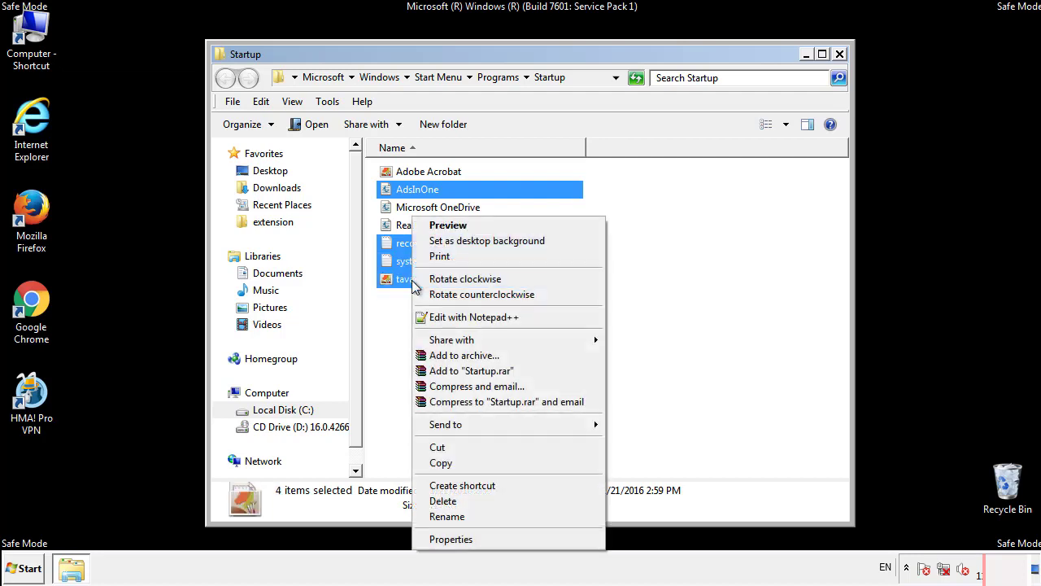
{"action": "left_click", "coordinate": [444, 501]}
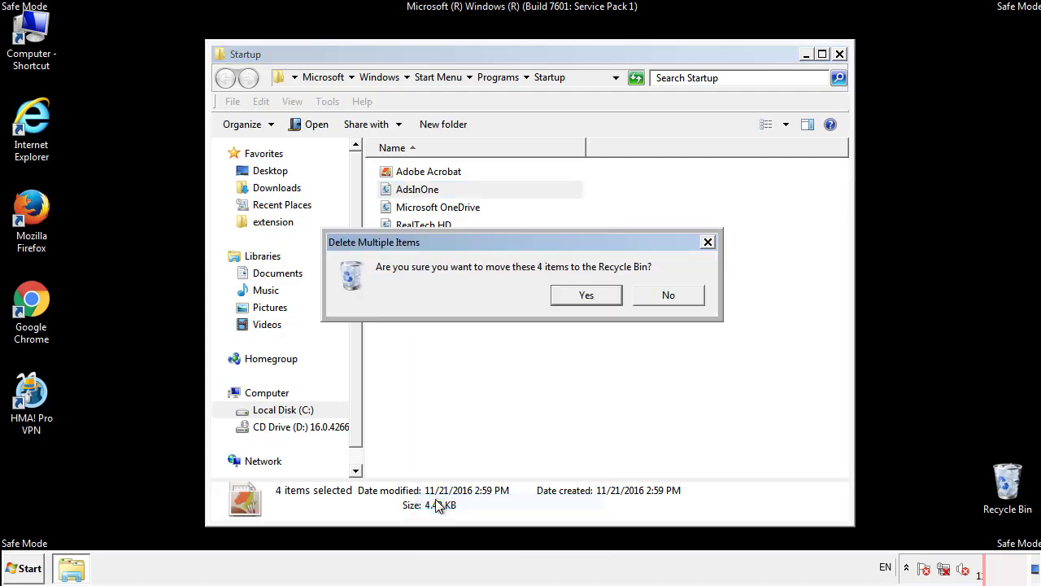
{"action": "left_click", "coordinate": [585, 295]}
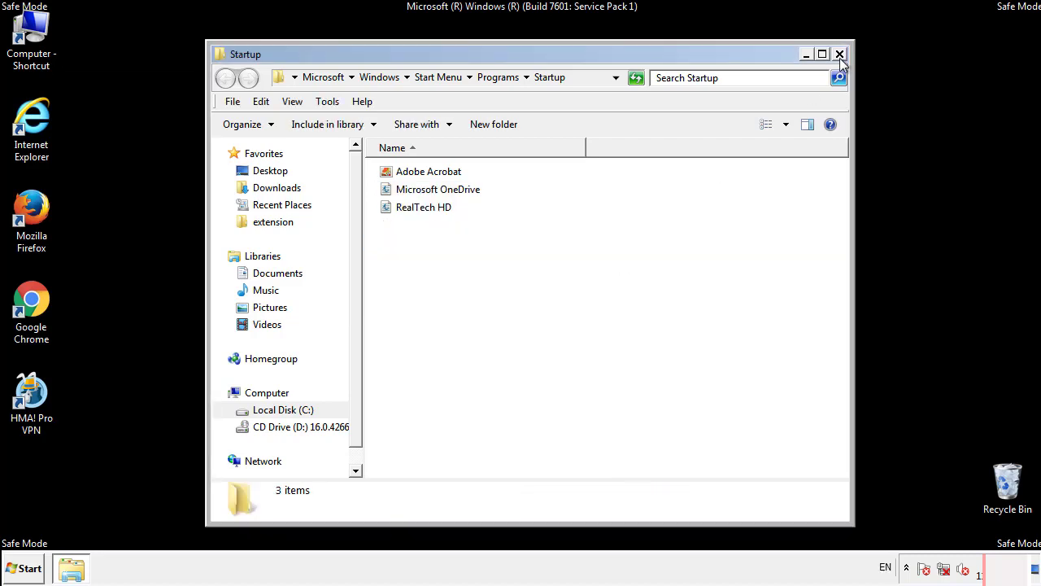
{"action": "left_click", "coordinate": [840, 53]}
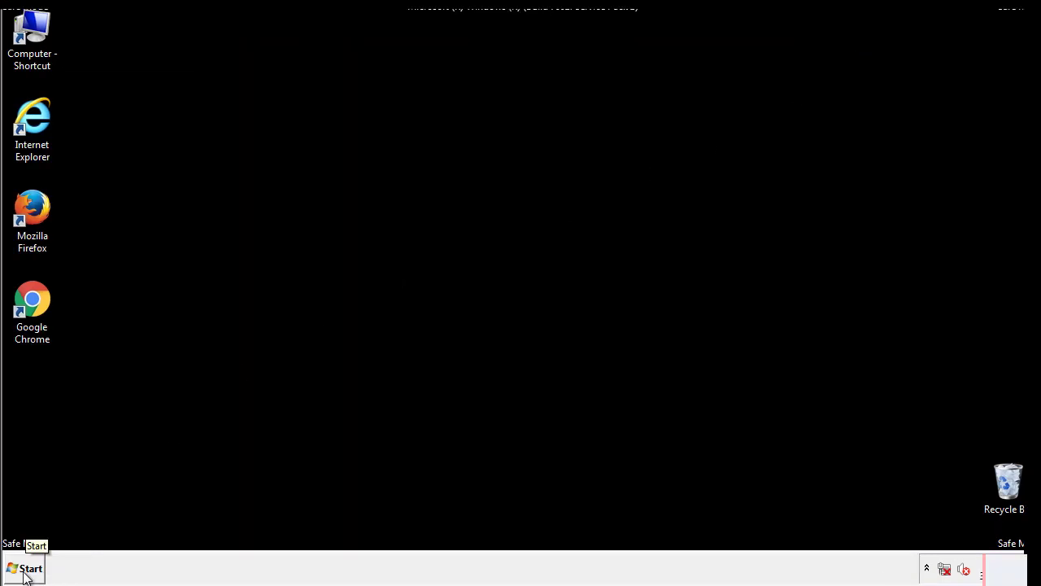
- Launch regedit and expand HKEY_LOCAL_MACHINE\SOFTWARE
{"action": "left_click", "coordinate": [27, 566]}
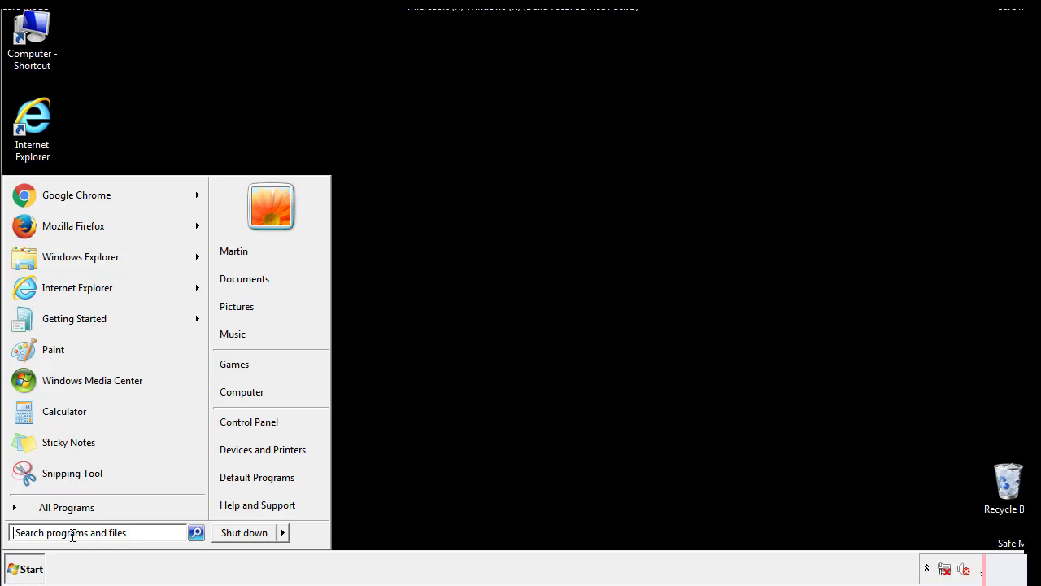
{"action": "type", "text": "reged"}
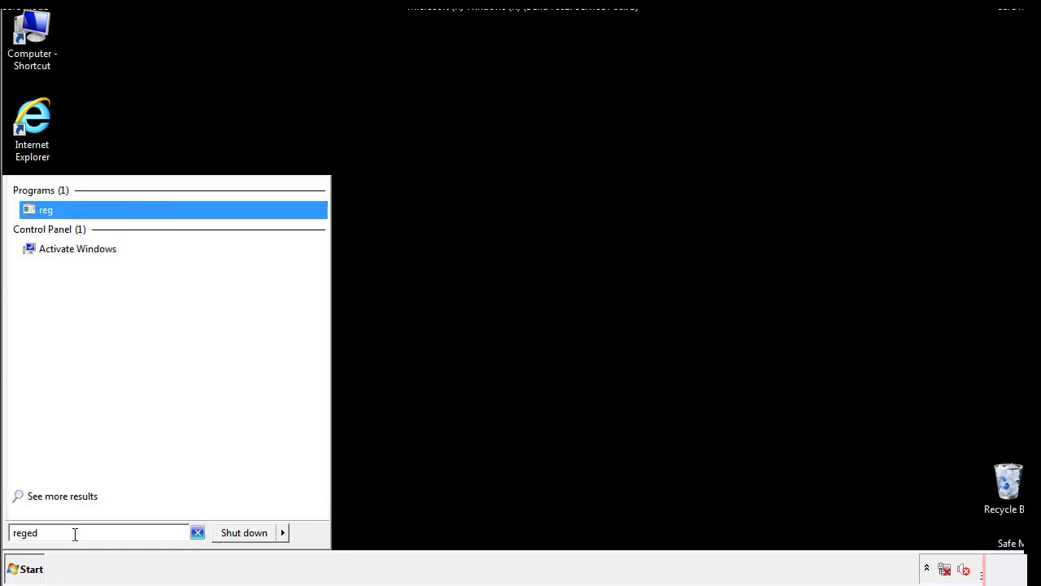
{"action": "left_click", "coordinate": [47, 205]}
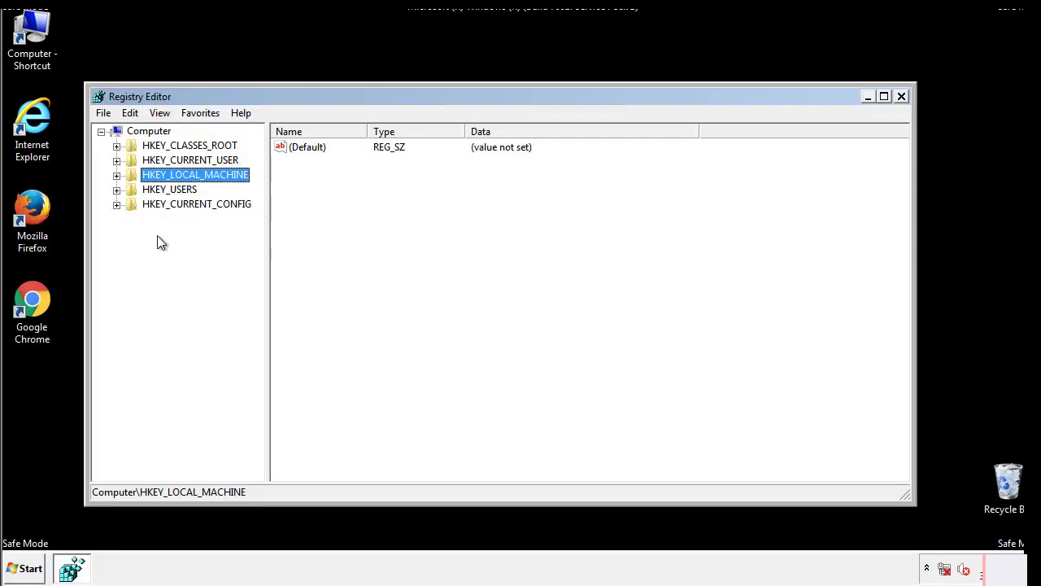
{"action": "left_click", "coordinate": [118, 174]}
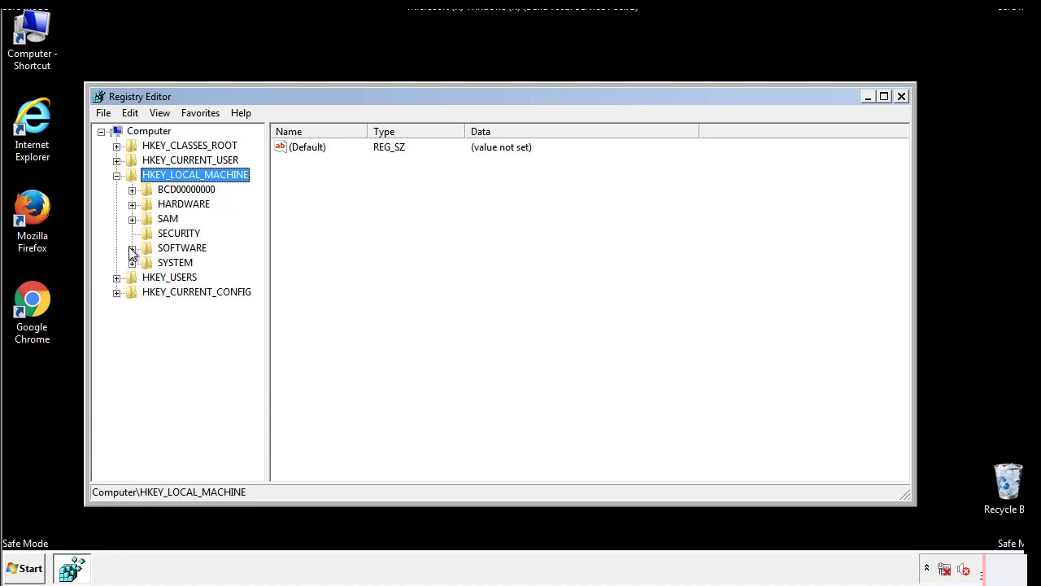
{"action": "left_click", "coordinate": [132, 248]}
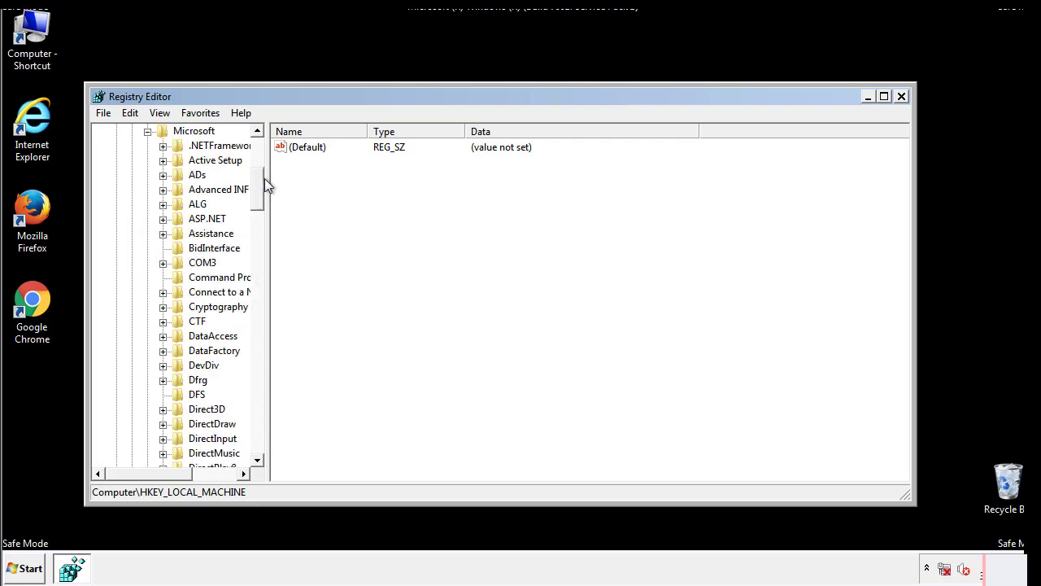
- Drill down through Microsoft\Windows\CurrentVersion to the Run key's values
{"action": "scroll", "scroll_direction": "down", "scroll_amount": 3}
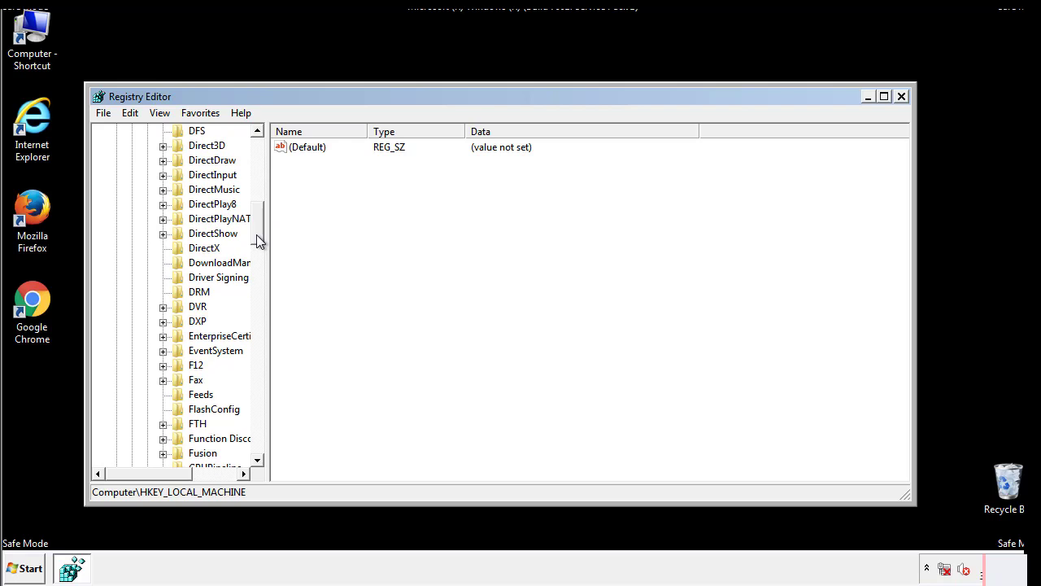
{"action": "scroll", "scroll_direction": "down", "scroll_amount": 3}
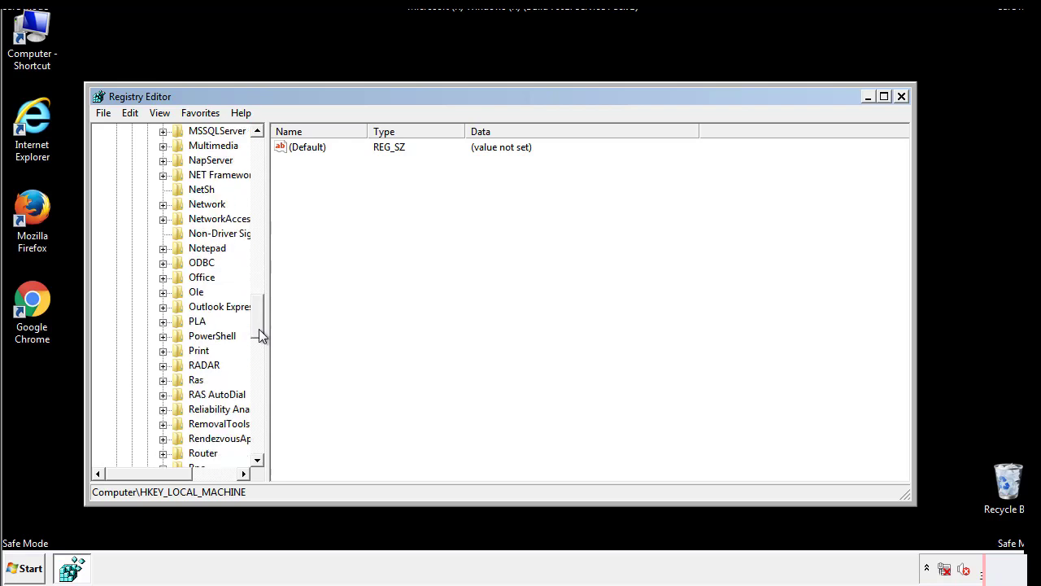
{"action": "scroll", "scroll_direction": "down", "scroll_amount": 3}
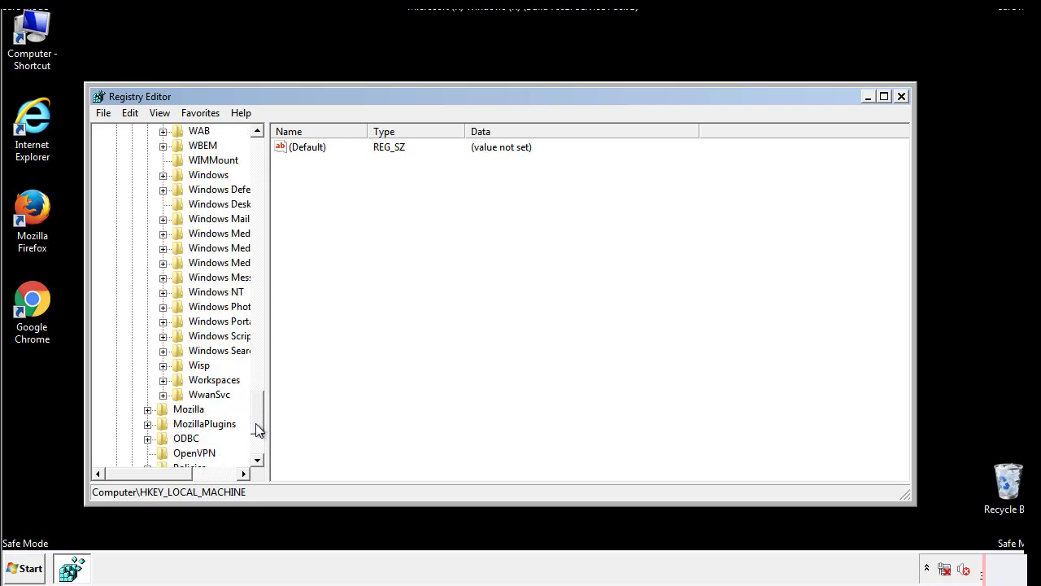
{"action": "left_click", "coordinate": [163, 249]}
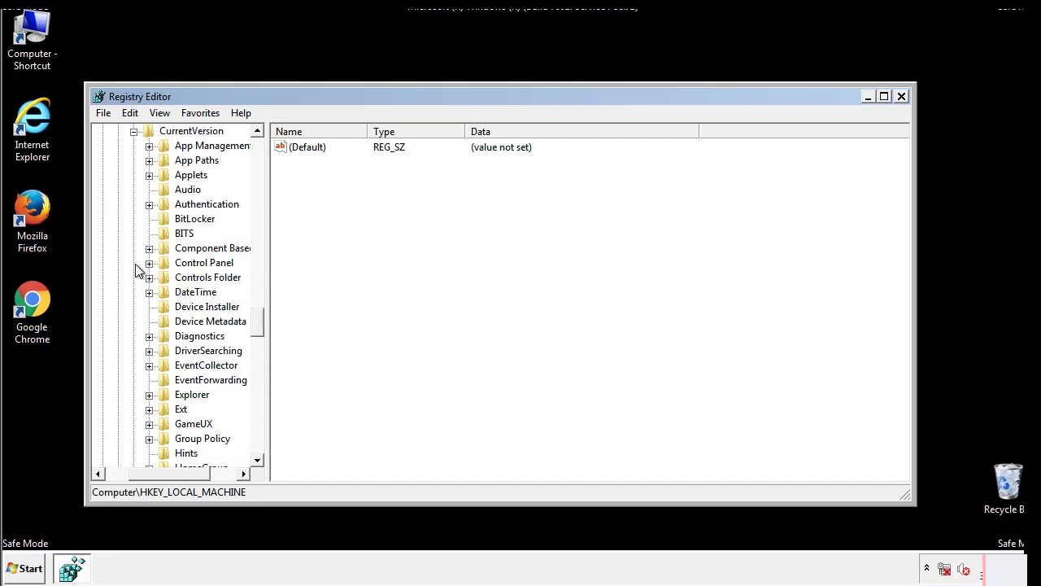
{"action": "scroll", "scroll_direction": "down", "scroll_amount": 3}
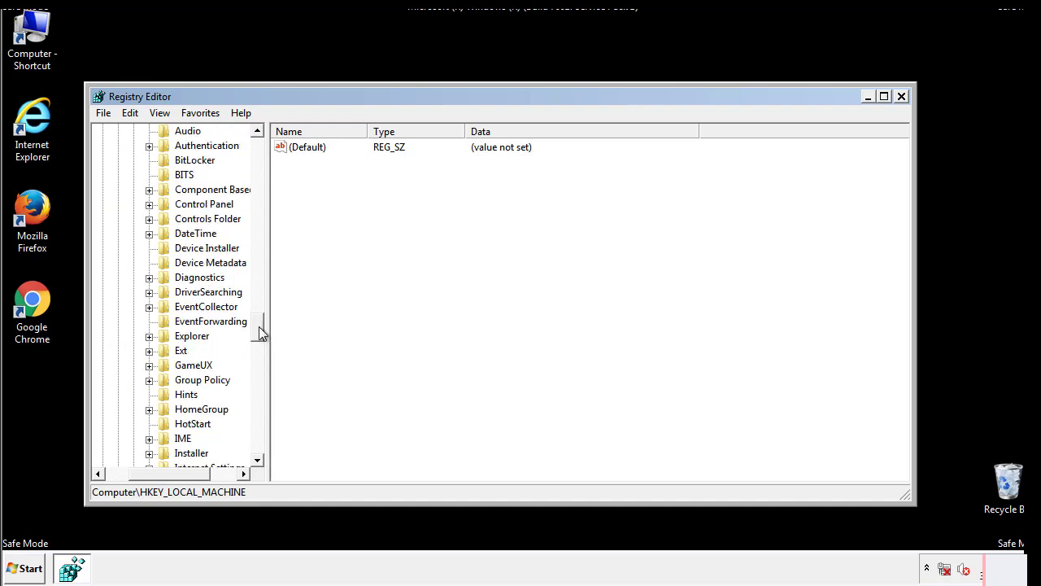
{"action": "scroll", "scroll_direction": "down", "scroll_amount": 3}
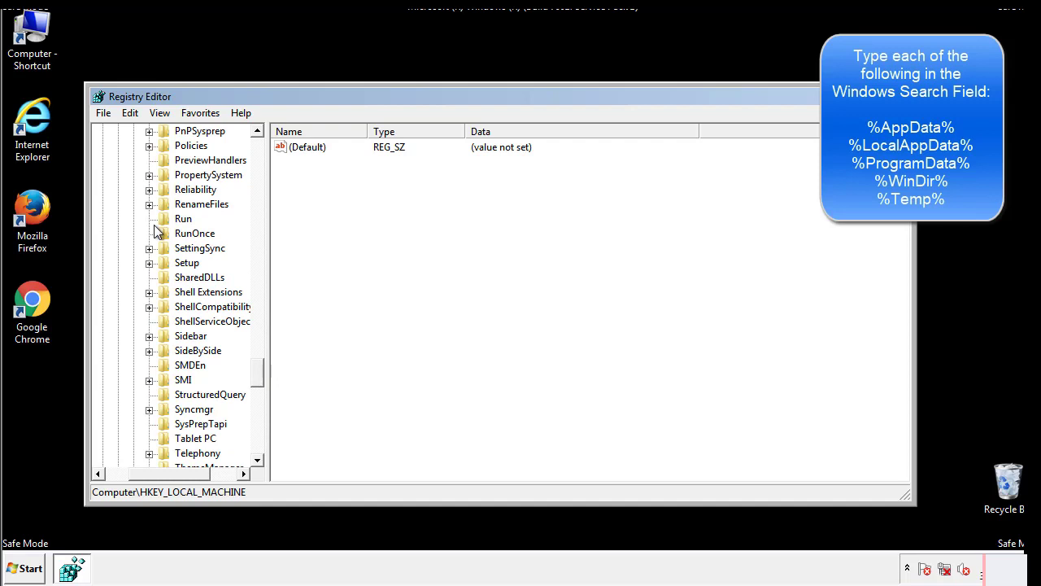
{"action": "left_click", "coordinate": [183, 218]}
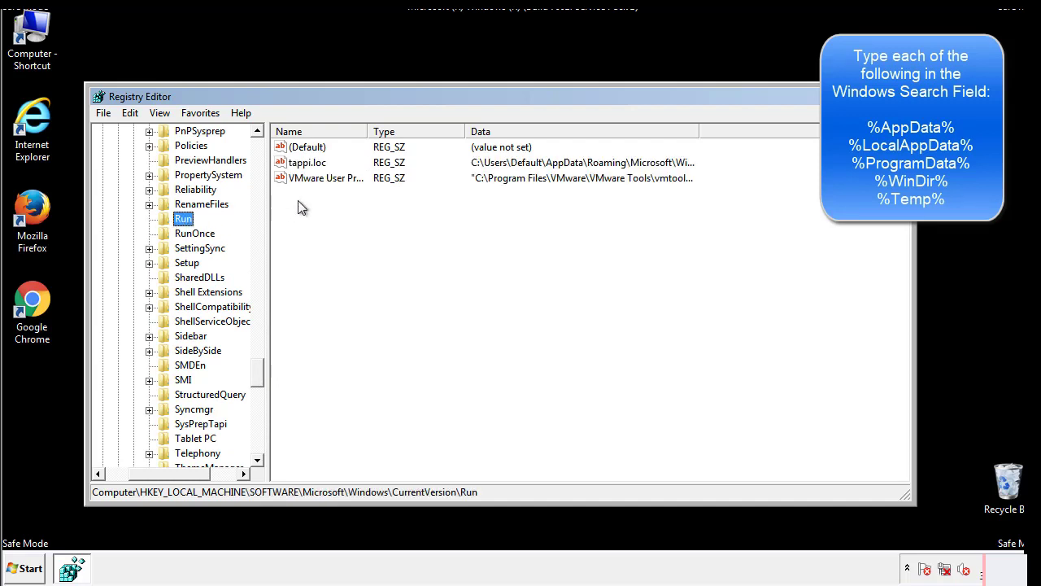
{"action": "mouse_move", "coordinate": [670, 180]}
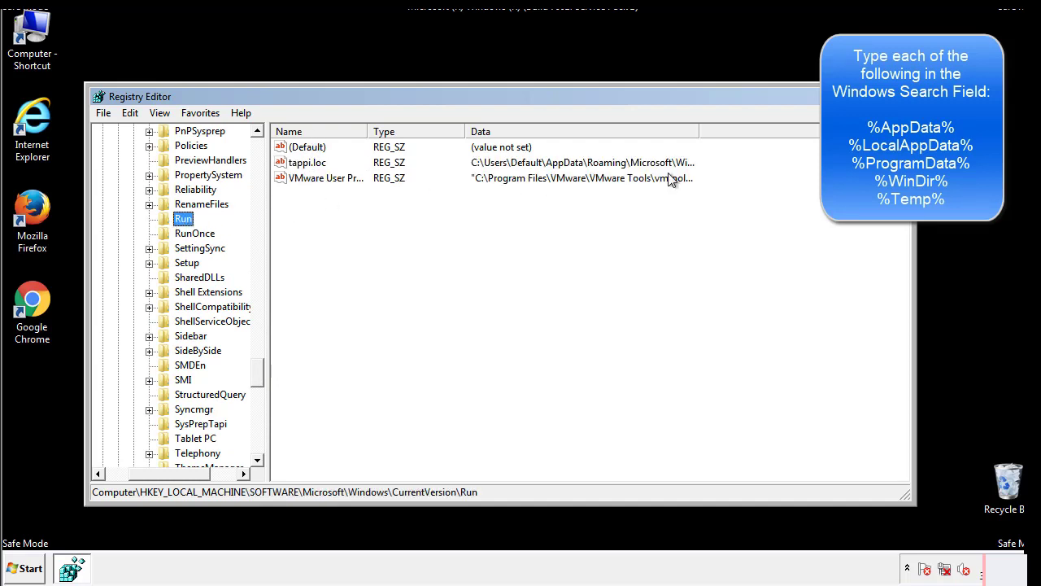
- Delete the tappi.loc value from the HKLM Run key, leaving only the VMware entry
{"action": "left_click", "coordinate": [308, 162]}
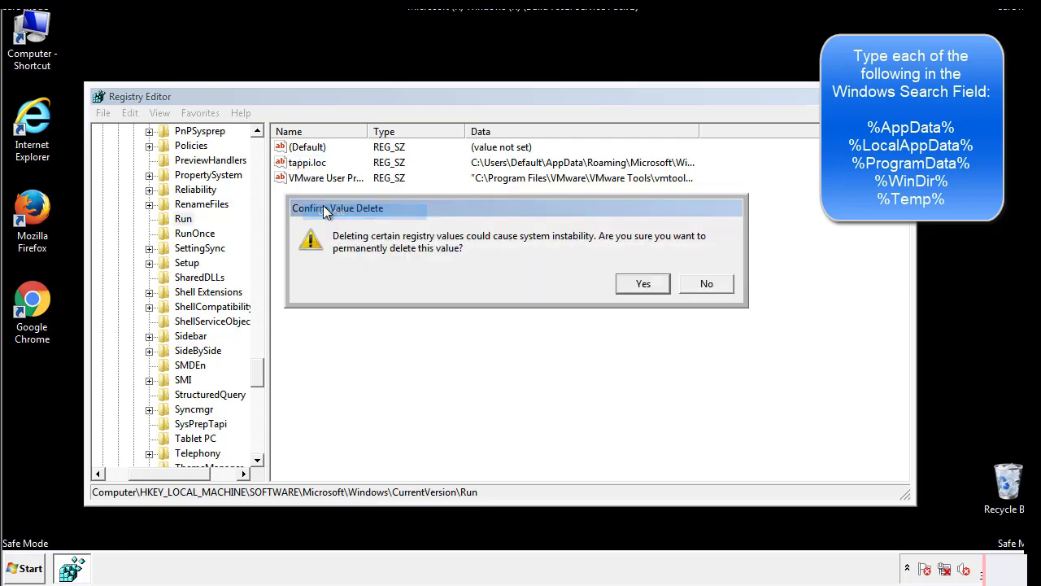
{"action": "left_click", "coordinate": [642, 283]}
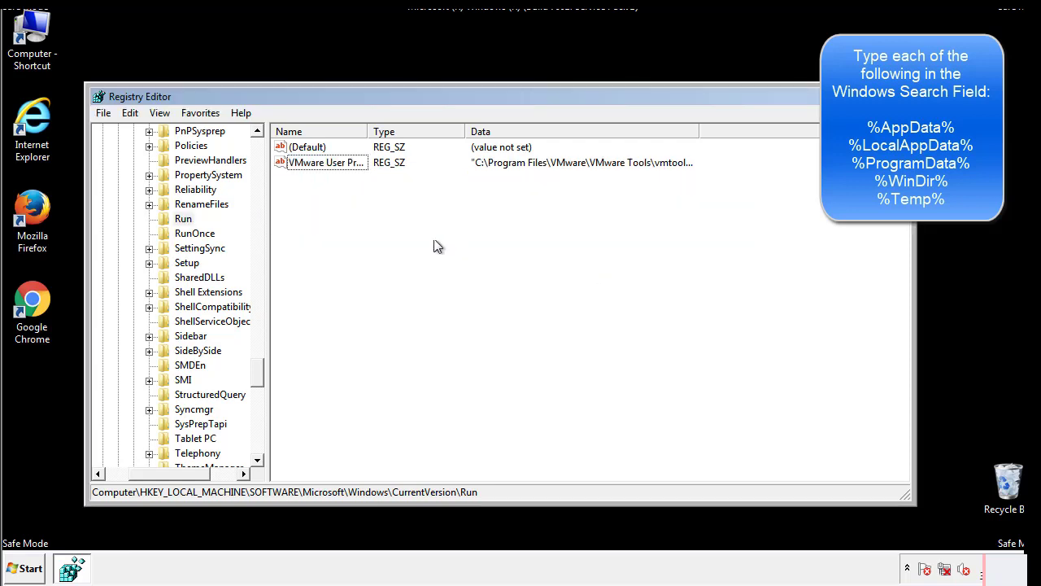
{"action": "scroll", "scroll_direction": "down", "scroll_amount": 3}
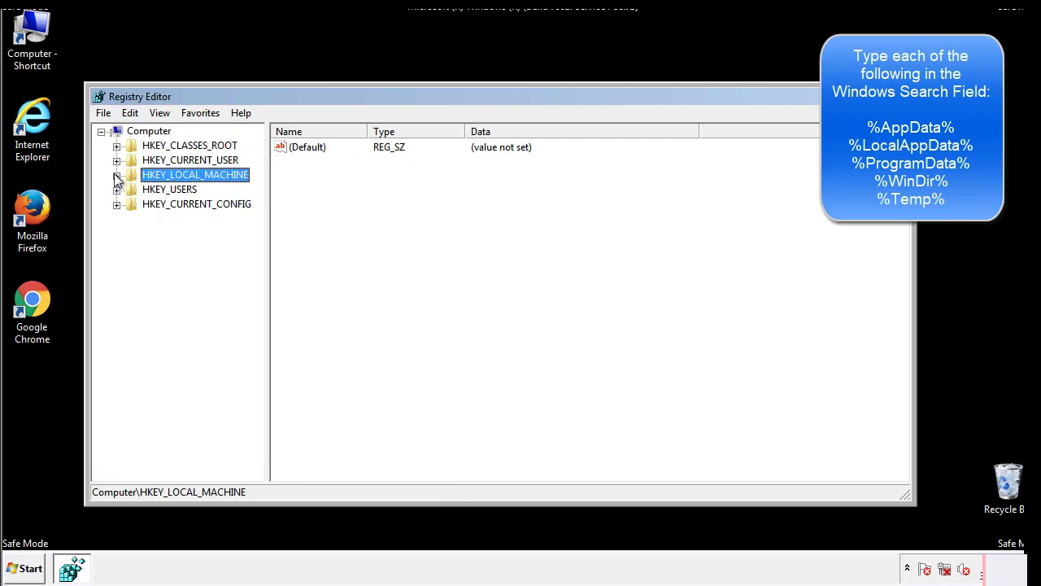
- Inspect HKCU\Software\Microsoft\Windows\CurrentVersion\Run (only DAEMON Tools), then collapse back to the Windows key
{"action": "left_click", "coordinate": [118, 160]}
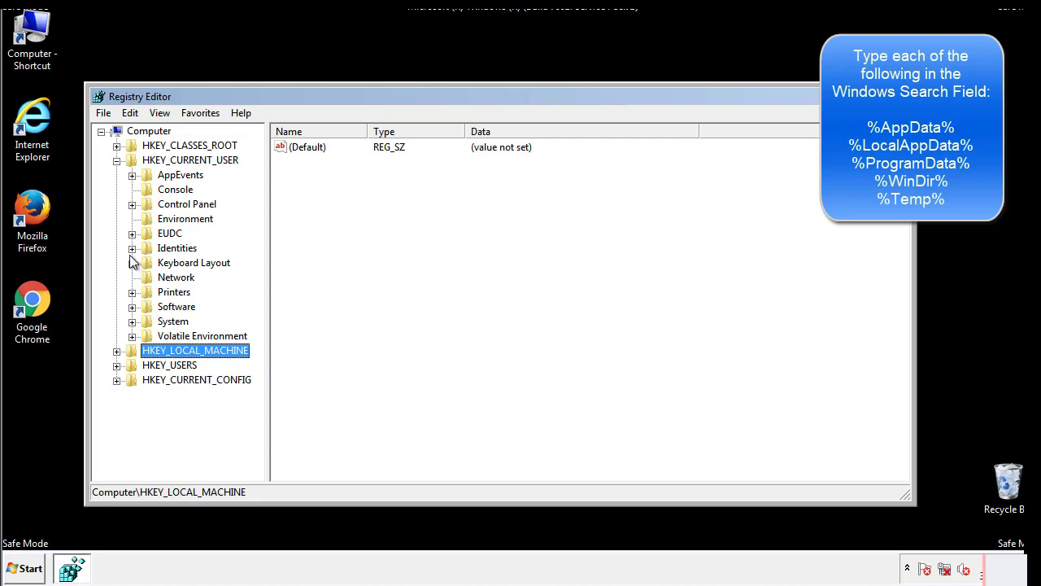
{"action": "mouse_move", "coordinate": [134, 270]}
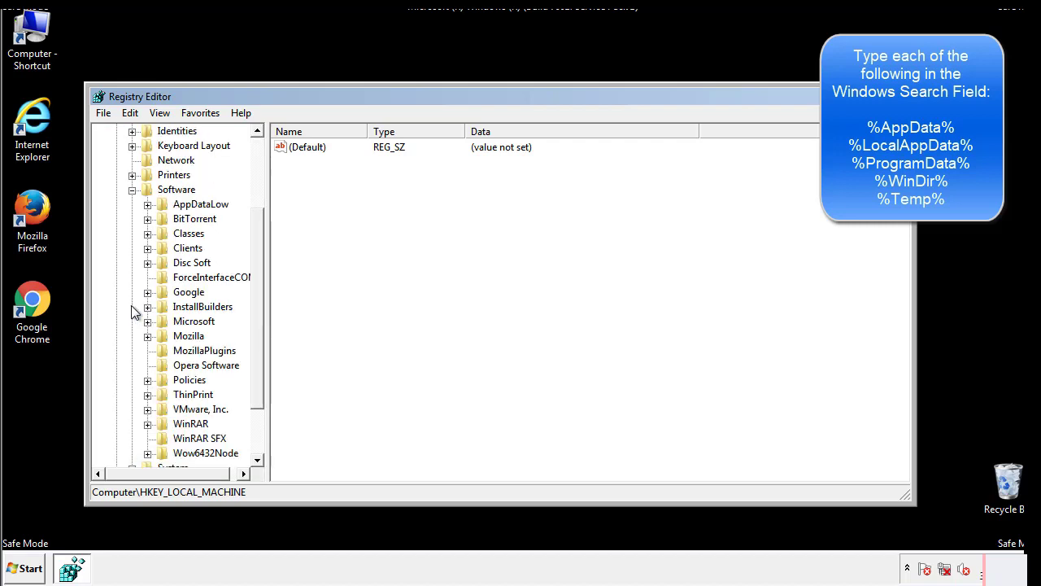
{"action": "scroll", "scroll_direction": "down", "scroll_amount": 3}
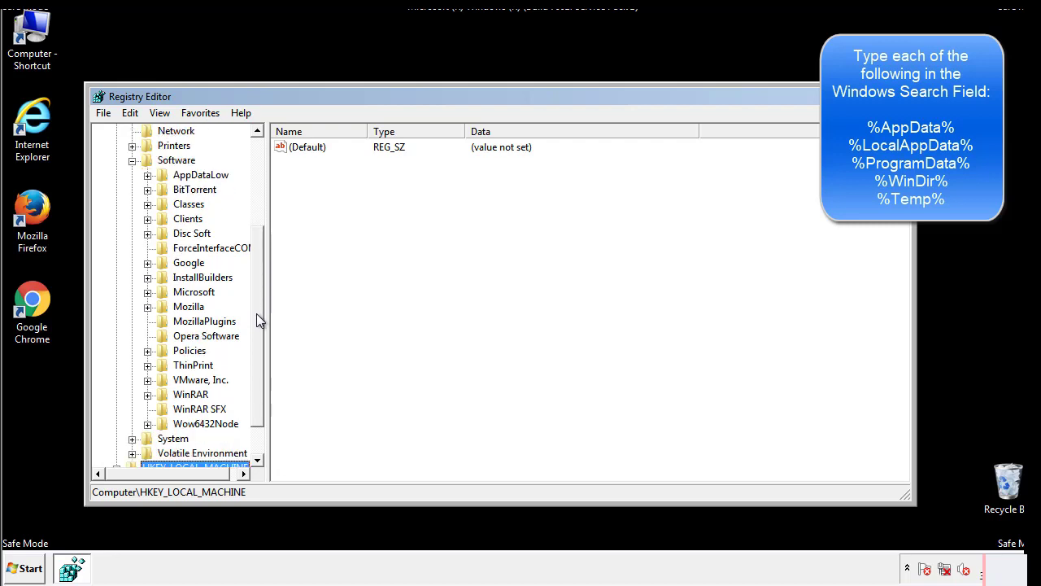
{"action": "mouse_move", "coordinate": [164, 327]}
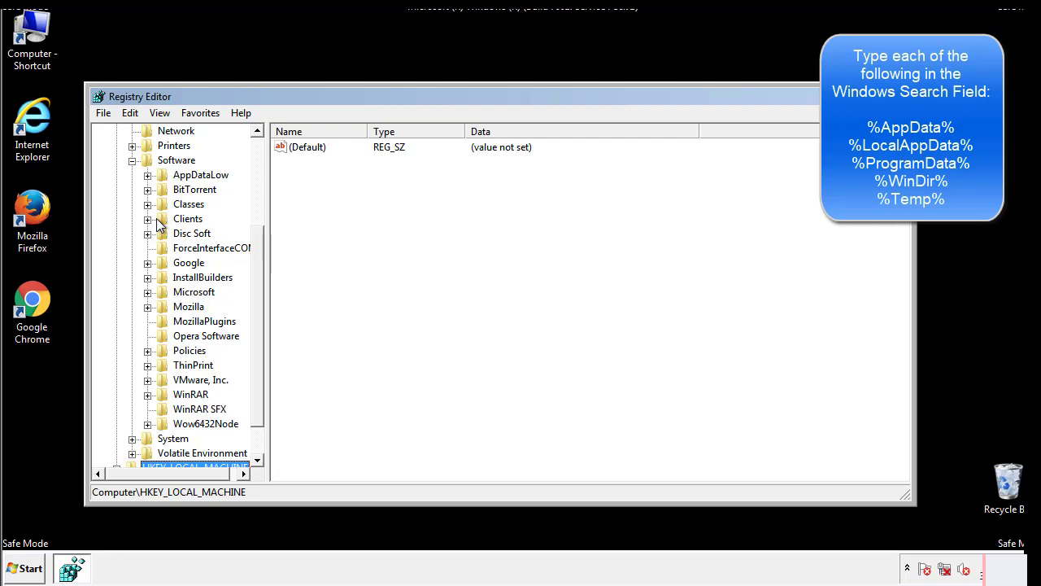
{"action": "left_click", "coordinate": [147, 291]}
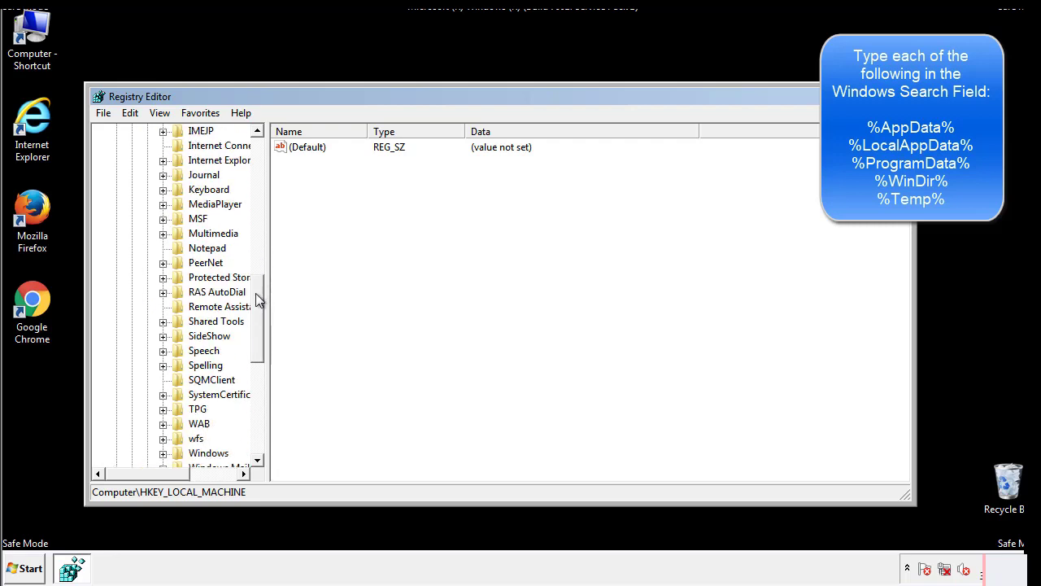
{"action": "scroll", "scroll_direction": "down", "scroll_amount": 3}
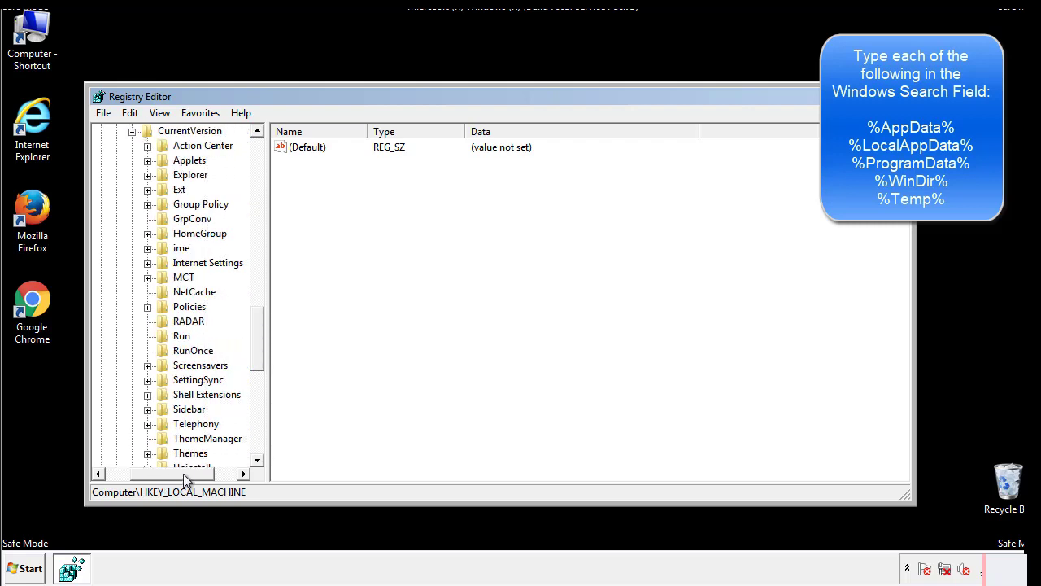
{"action": "left_click", "coordinate": [182, 335]}
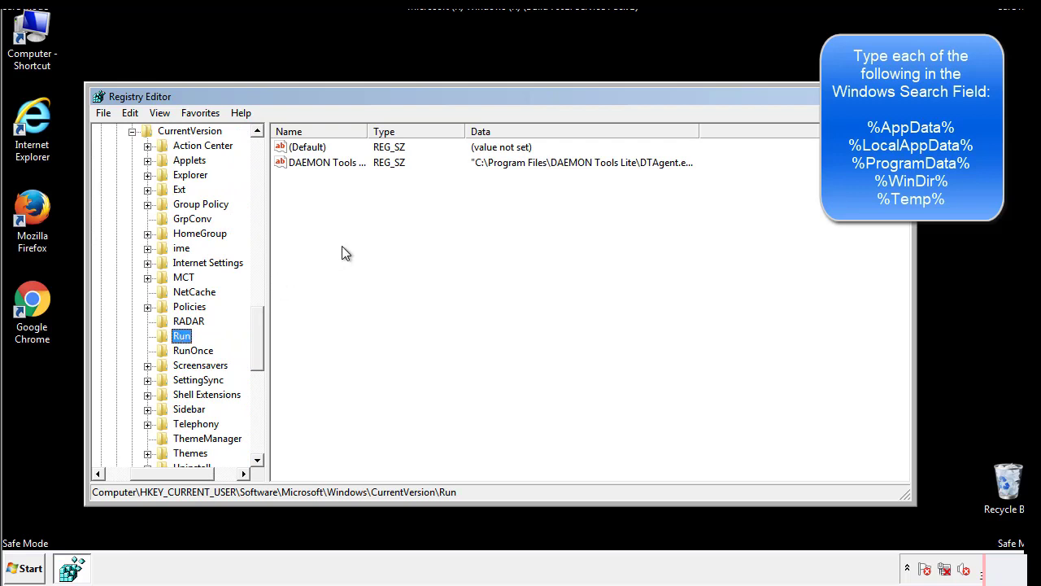
{"action": "mouse_move", "coordinate": [339, 178]}
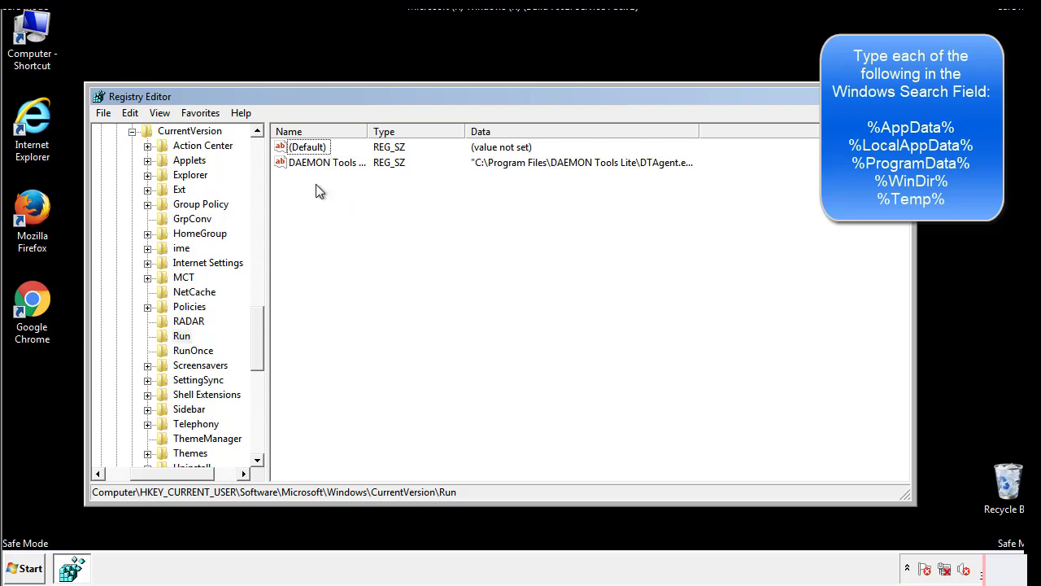
{"action": "mouse_move", "coordinate": [378, 191]}
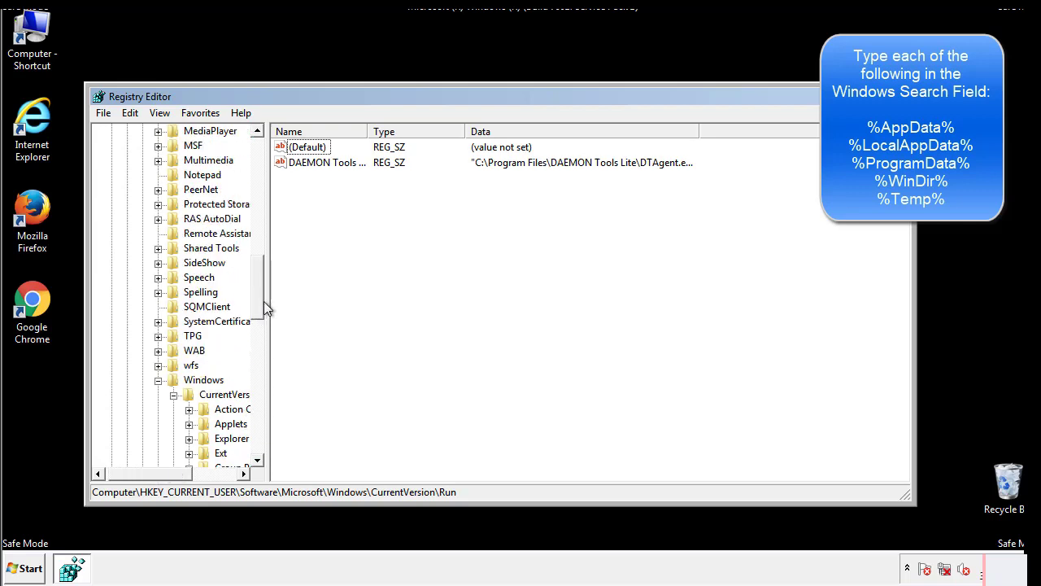
{"action": "left_click", "coordinate": [204, 379]}
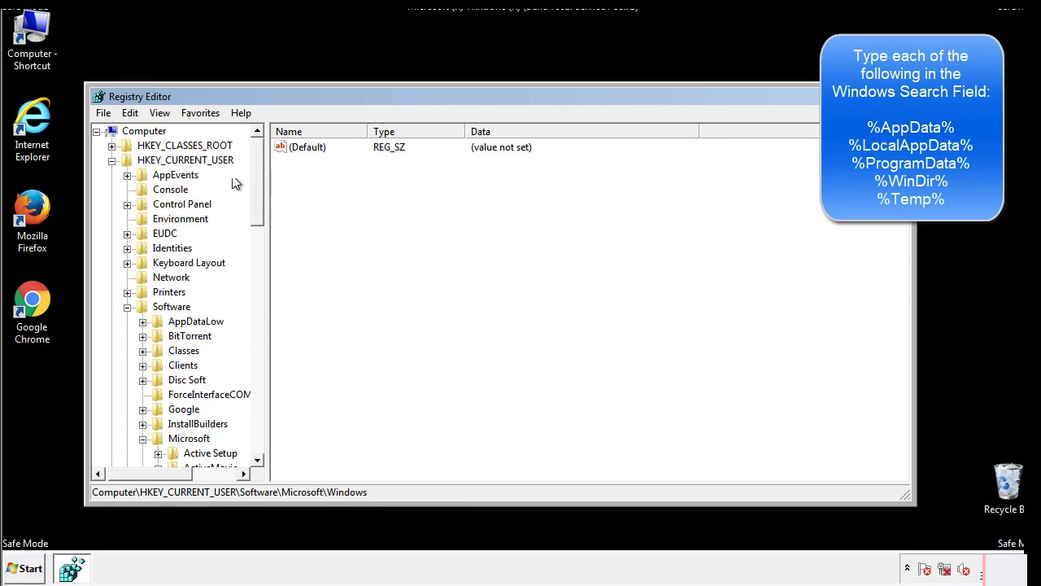
- Search the registry for %temp% and jump to the Temporary Files key match
{"action": "left_click", "coordinate": [129, 113]}
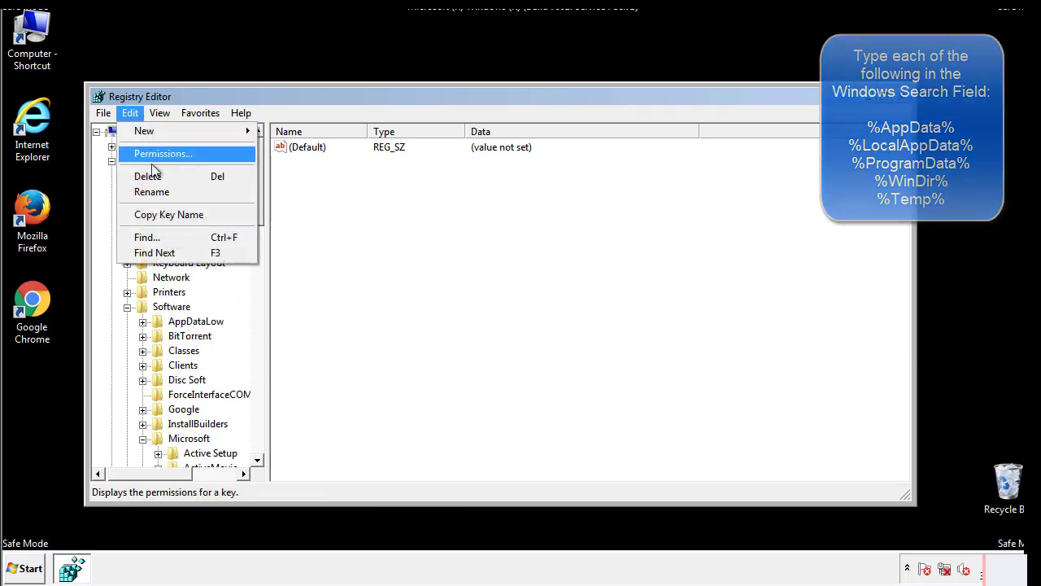
{"action": "left_click", "coordinate": [146, 237]}
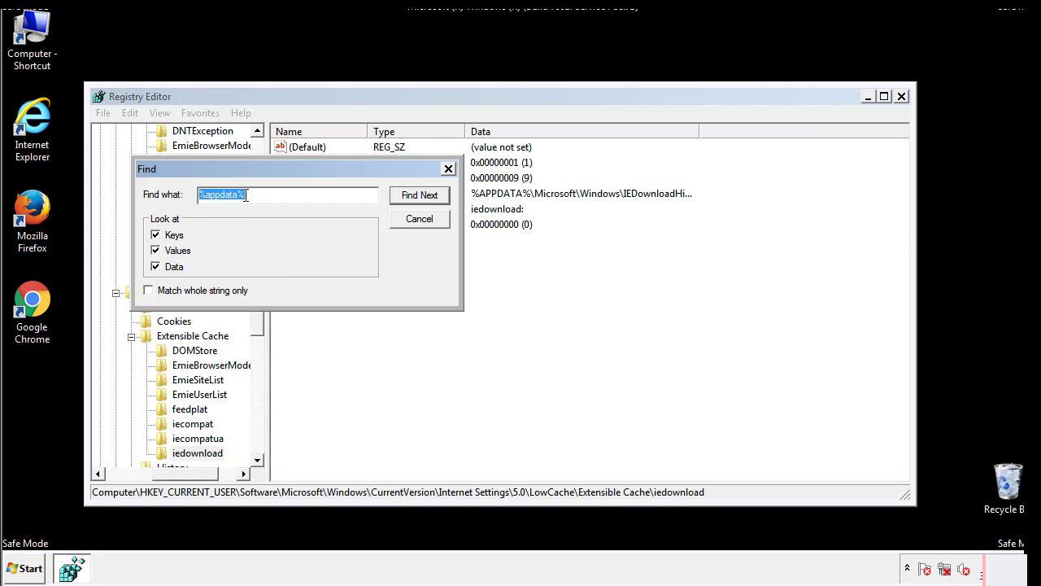
{"action": "type", "text": "%temp%"}
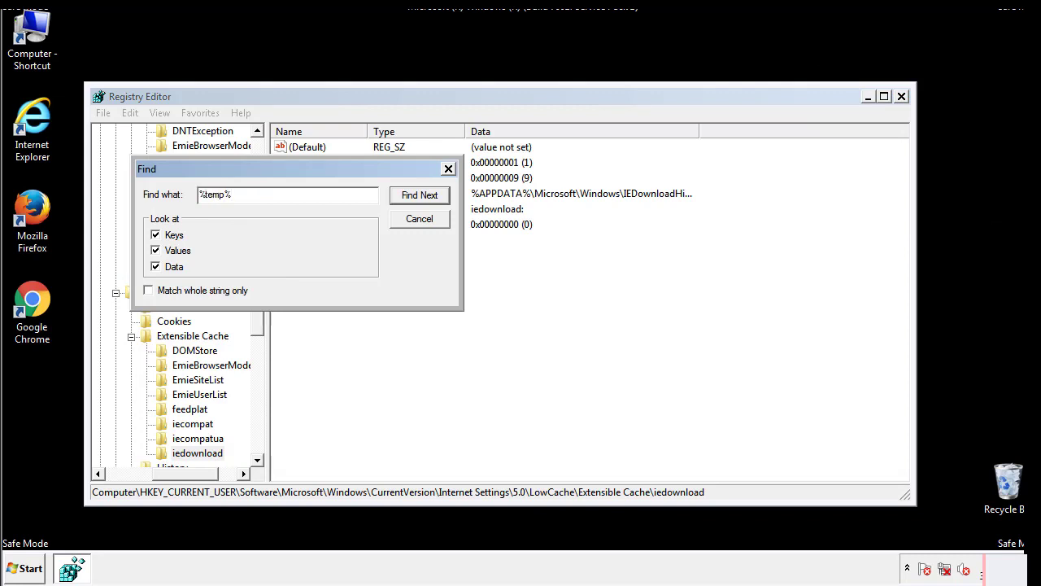
{"action": "left_click", "coordinate": [420, 194]}
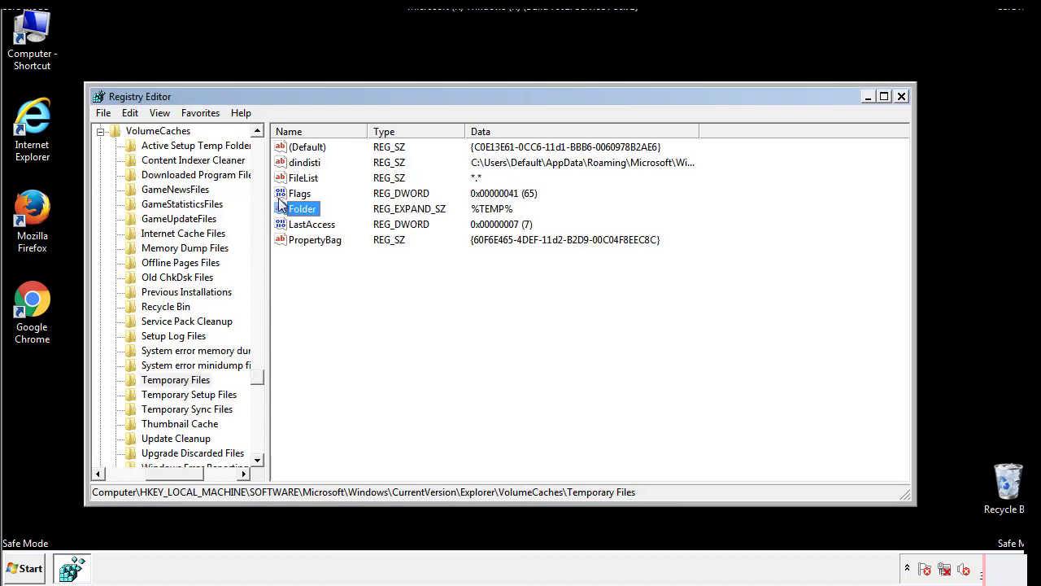
- Select all values in the Temporary Files key and permanently delete them
{"action": "left_click", "coordinate": [339, 266]}
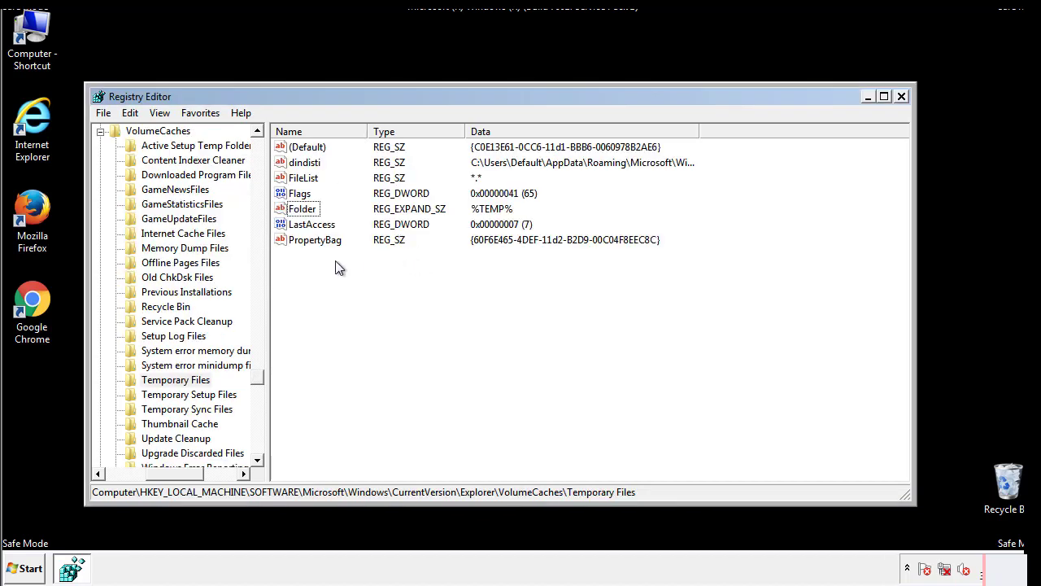
{"action": "key", "text": "ctrl+a"}
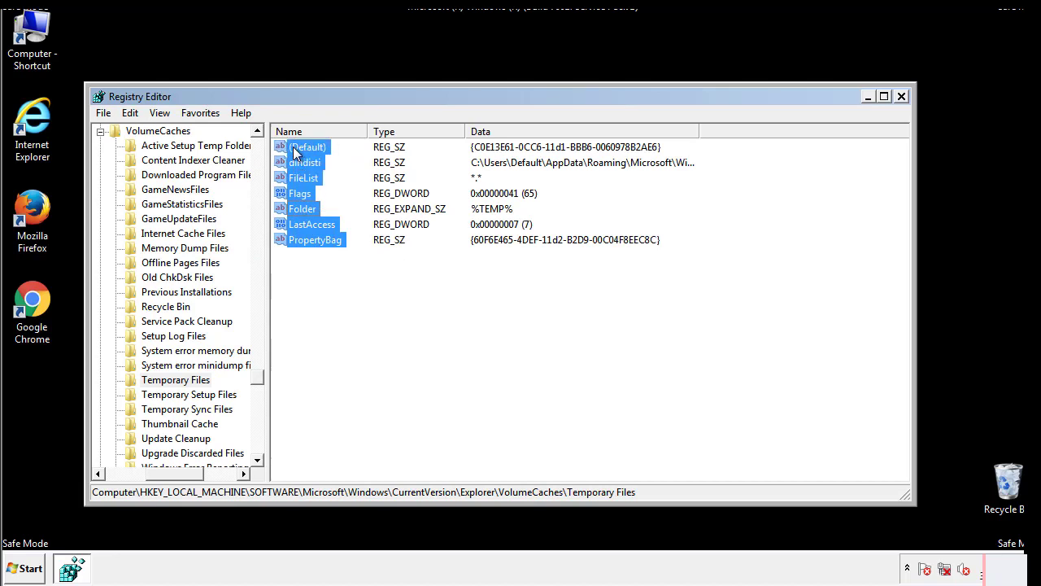
{"action": "right_click", "coordinate": [299, 150]}
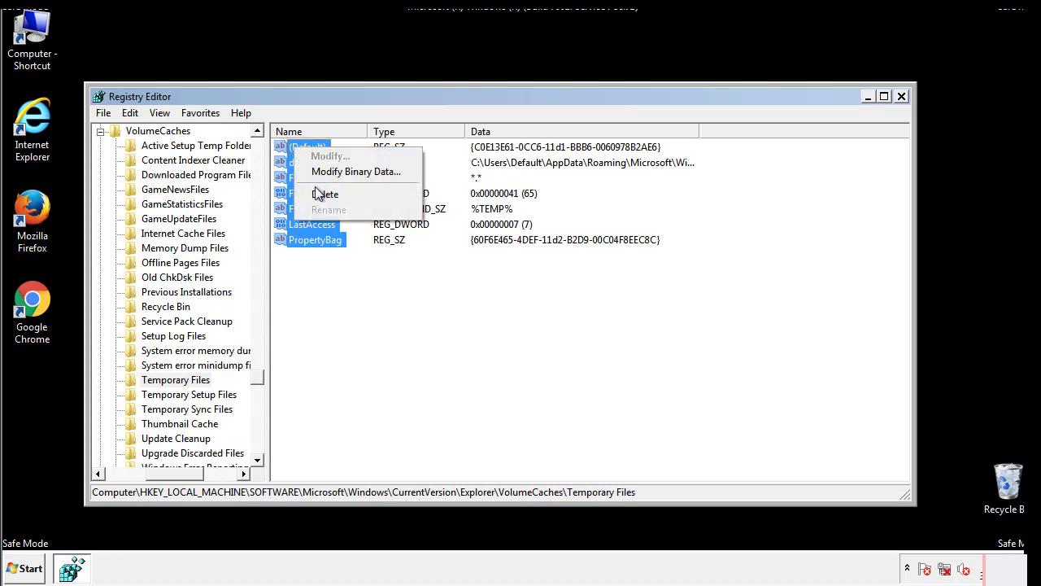
{"action": "left_click", "coordinate": [326, 193]}
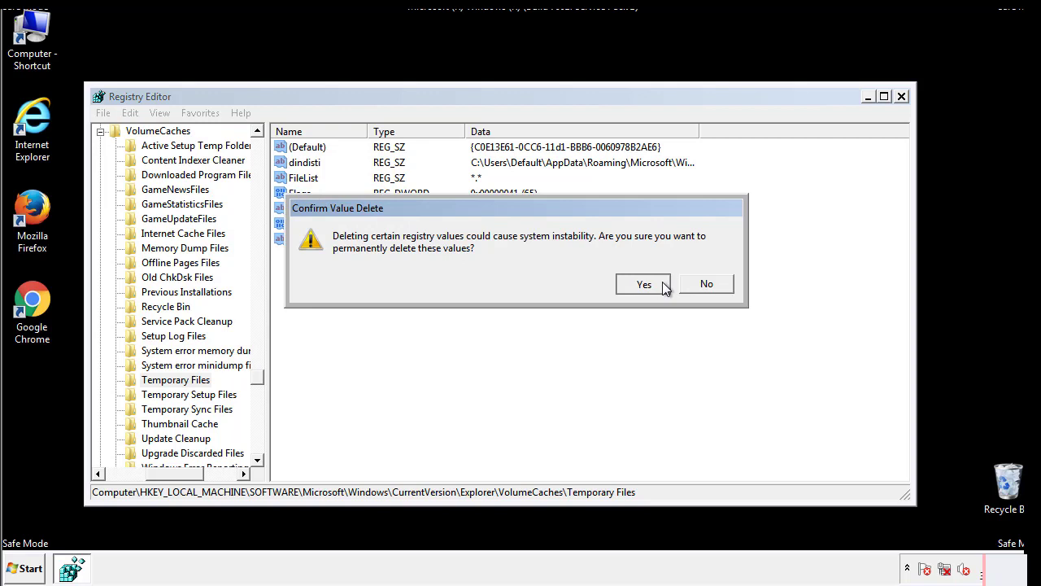
{"action": "left_click", "coordinate": [644, 284]}
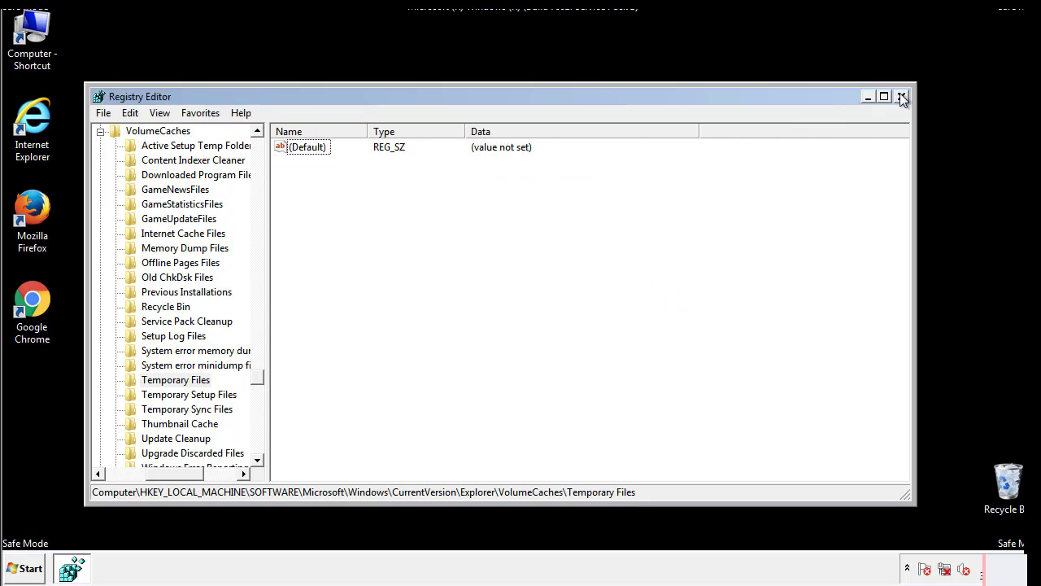
- Close Registry Editor and launch msconfig from the Start search
{"action": "left_click", "coordinate": [901, 98]}
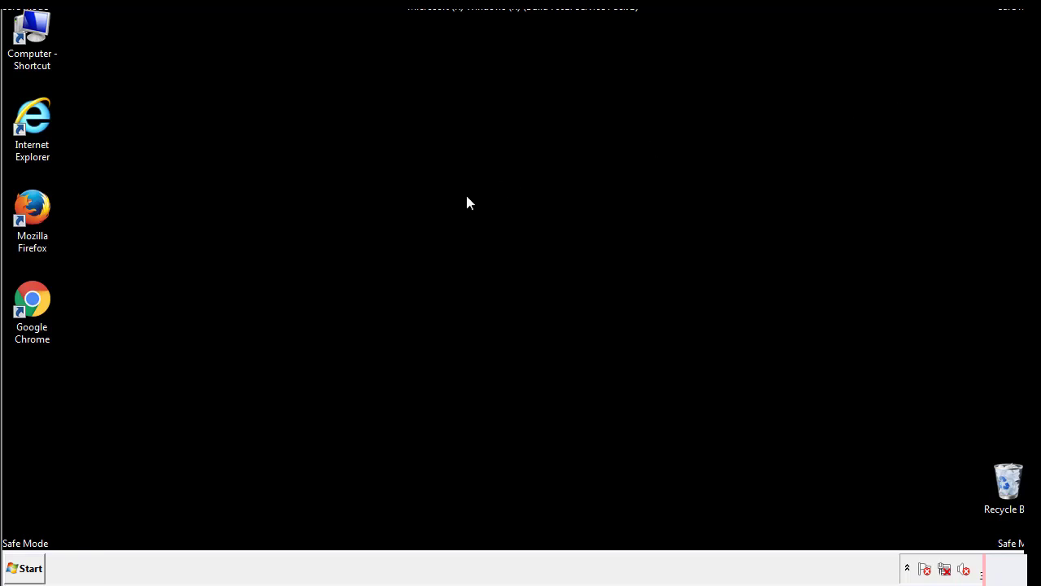
{"action": "mouse_move", "coordinate": [43, 408]}
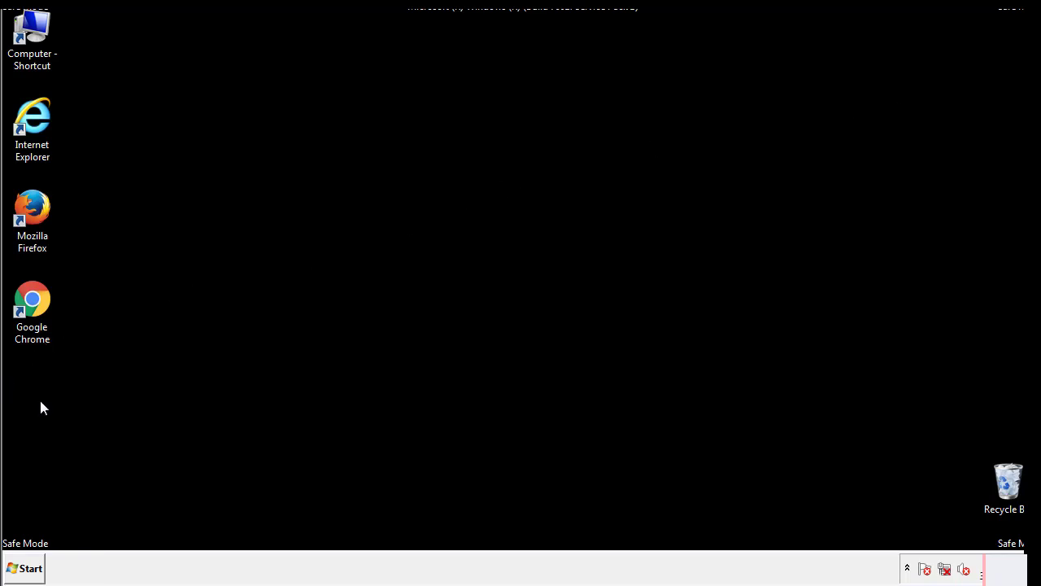
{"action": "left_click", "coordinate": [27, 567]}
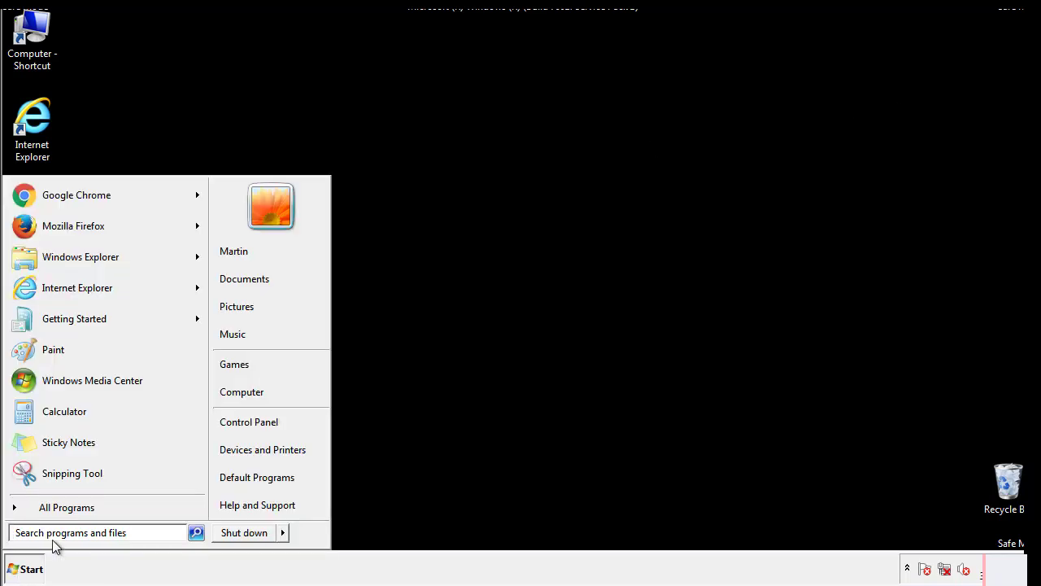
{"action": "type", "text": "msconfig"}
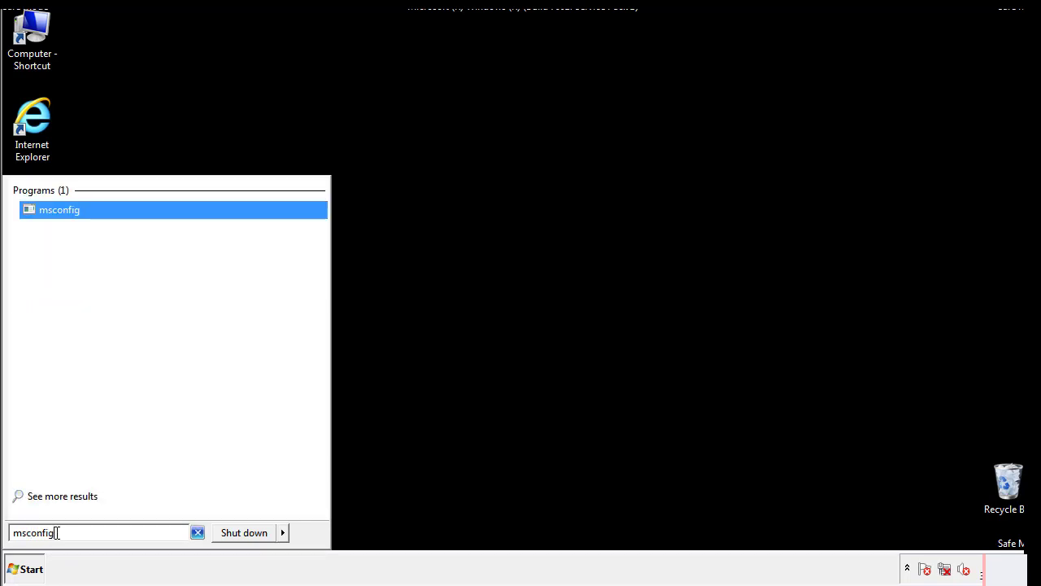
{"action": "key", "text": "Enter"}
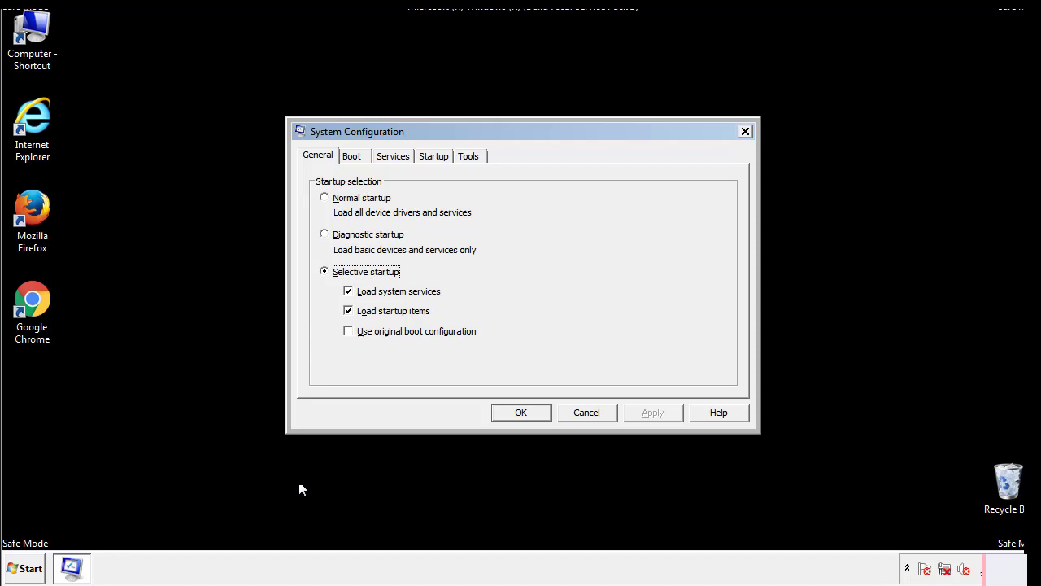
- Uncheck Safe boot on the Boot tab and restart the computer
{"action": "left_click", "coordinate": [352, 155]}
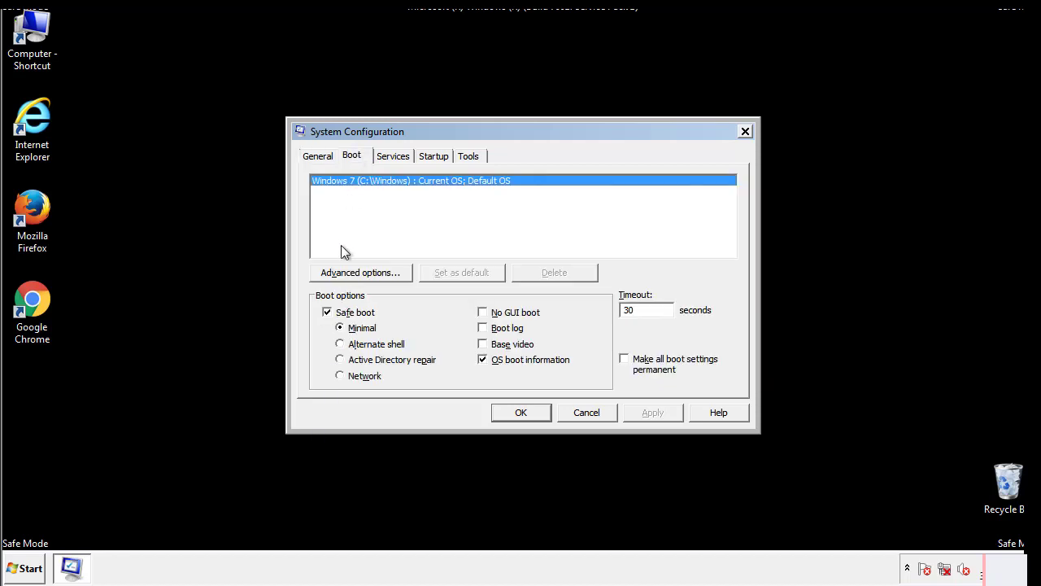
{"action": "left_click", "coordinate": [327, 313]}
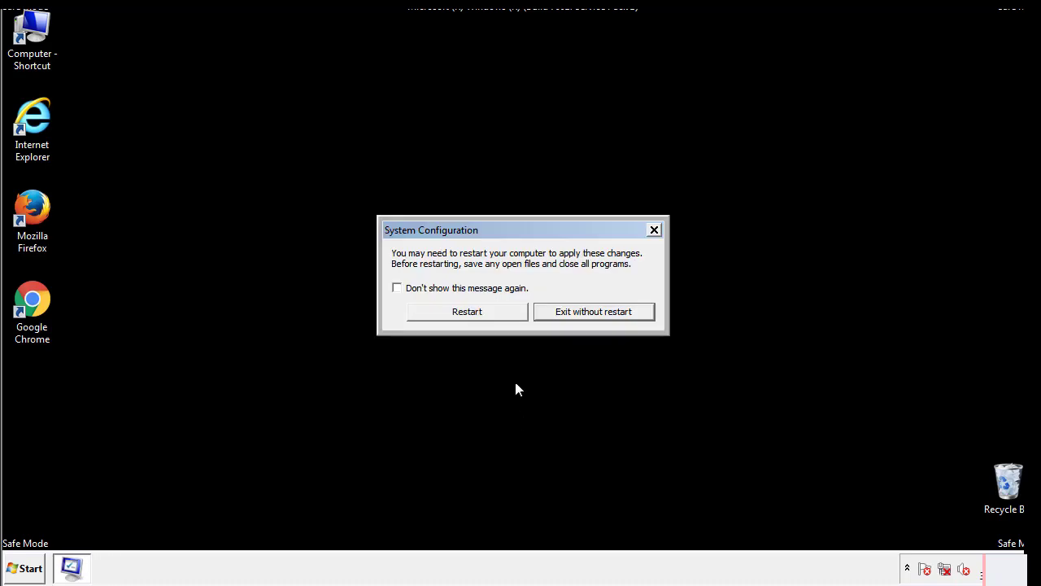
{"action": "left_click", "coordinate": [467, 311]}
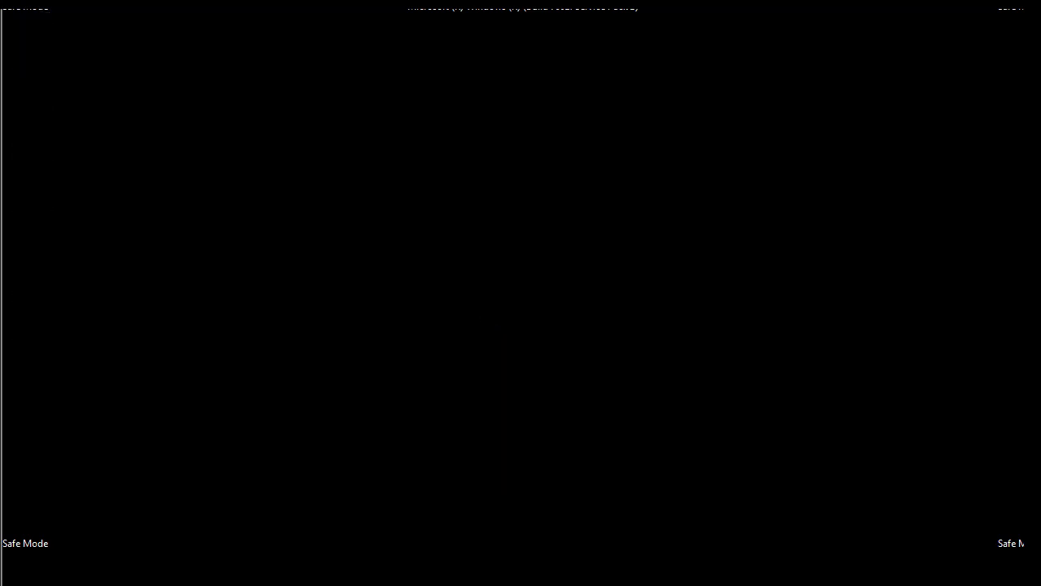